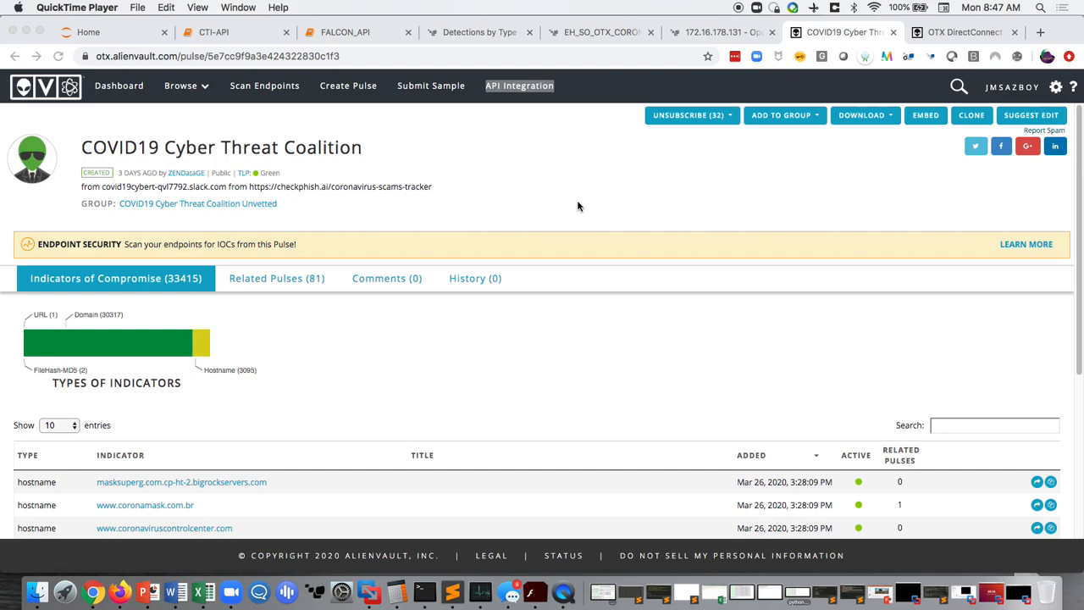
pyautogui.moveTo(582, 256)
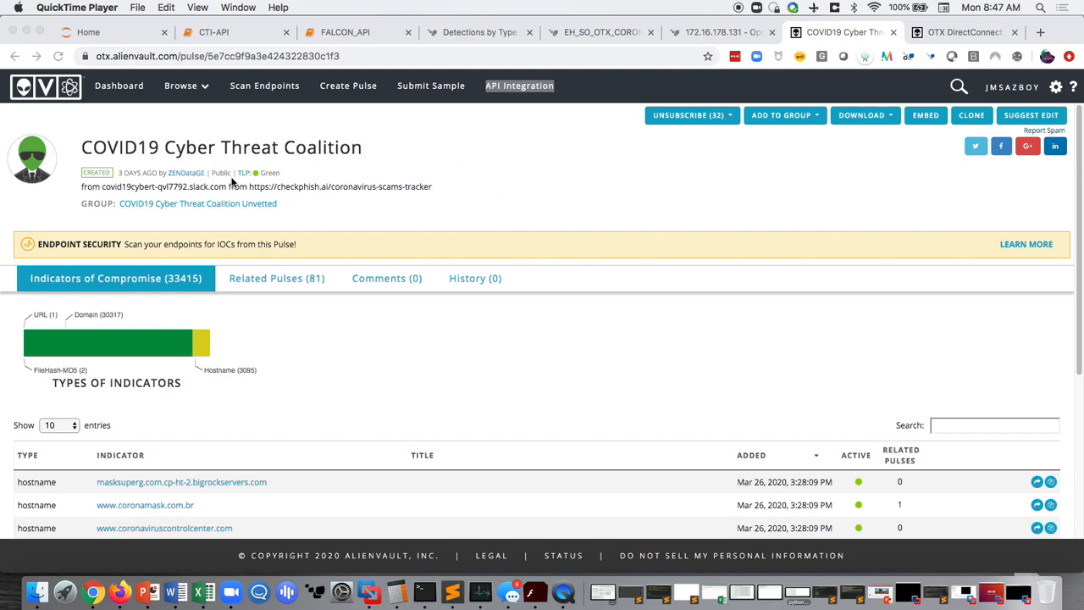
pyautogui.moveTo(464, 386)
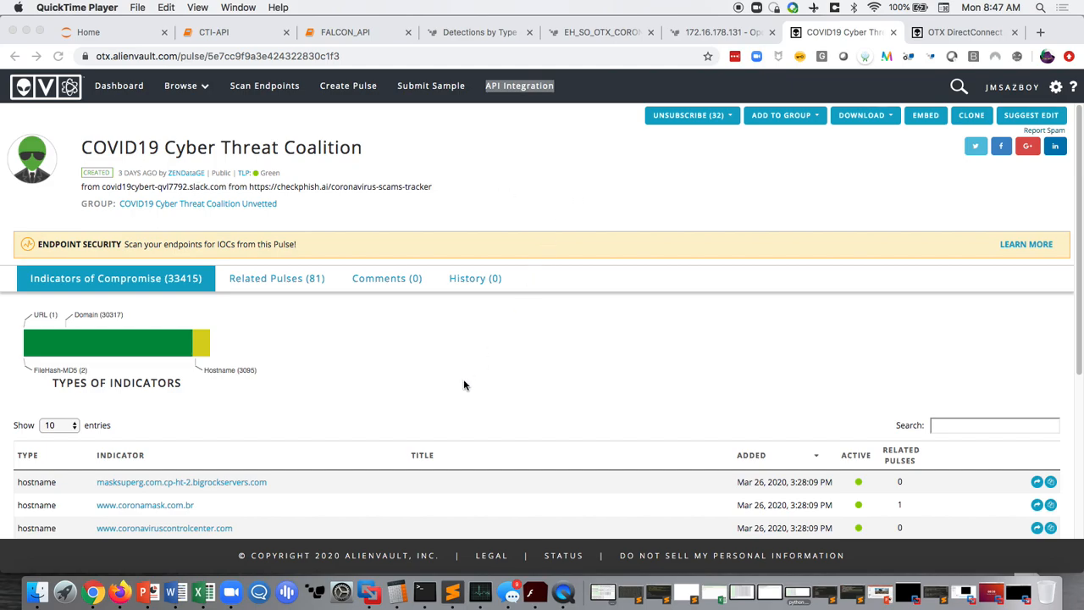
# Step: Scroll to the curl example and select the X-OTX-API-KEY value to copy
pyautogui.scroll(-3)
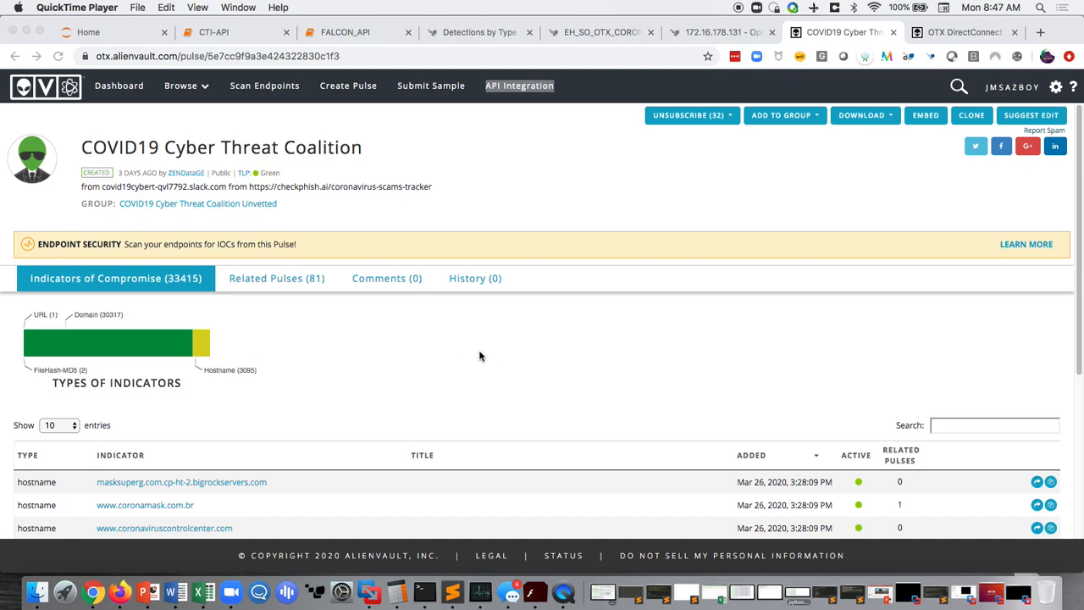
pyautogui.moveTo(425, 388)
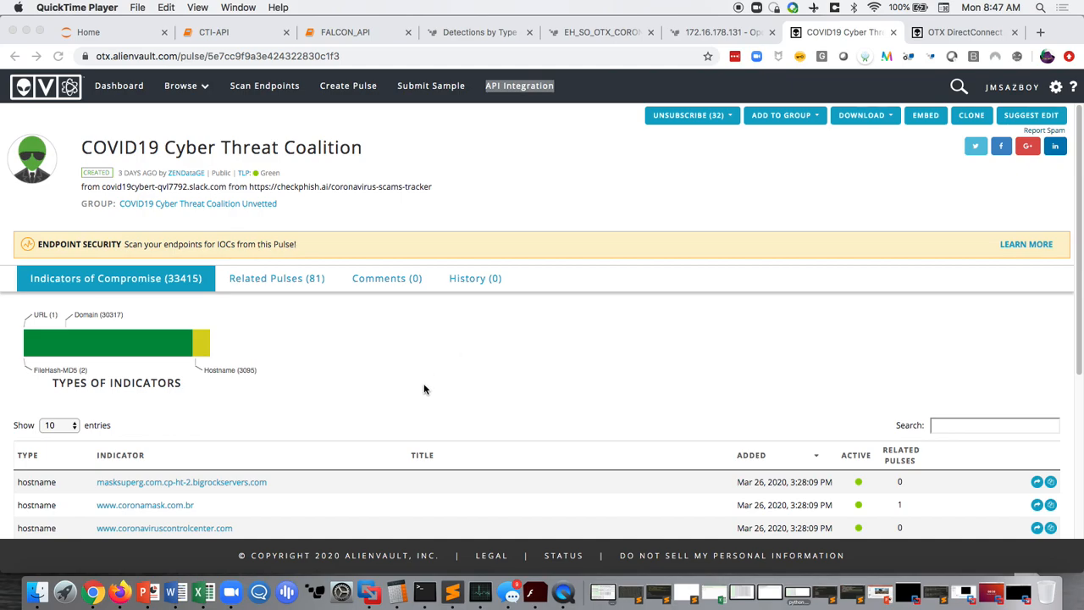
pyautogui.scroll(-3)
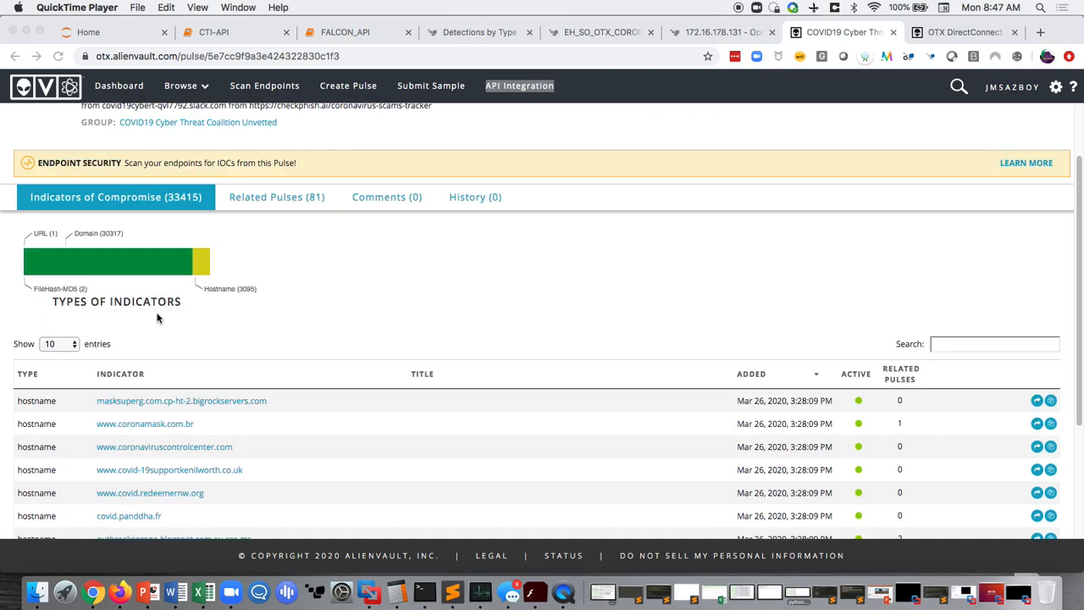
pyautogui.moveTo(371, 328)
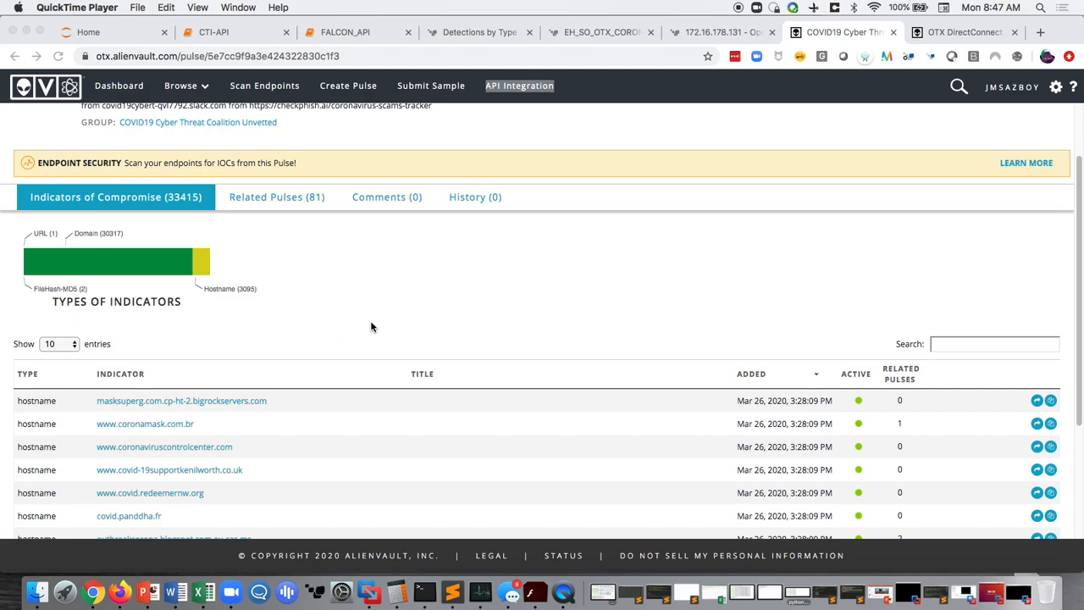
pyautogui.moveTo(92, 241)
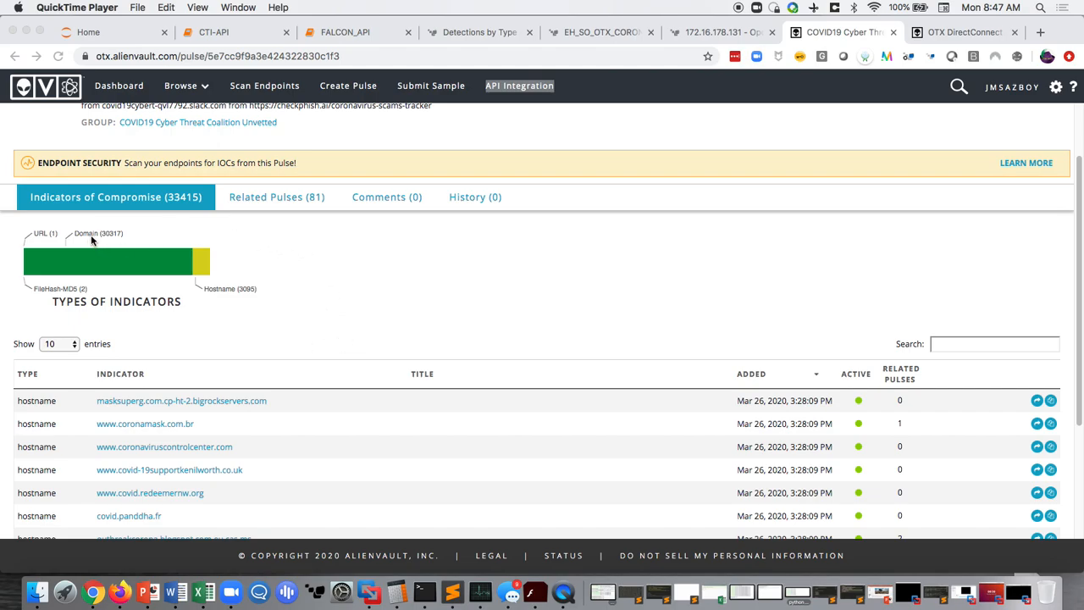
pyautogui.moveTo(248, 305)
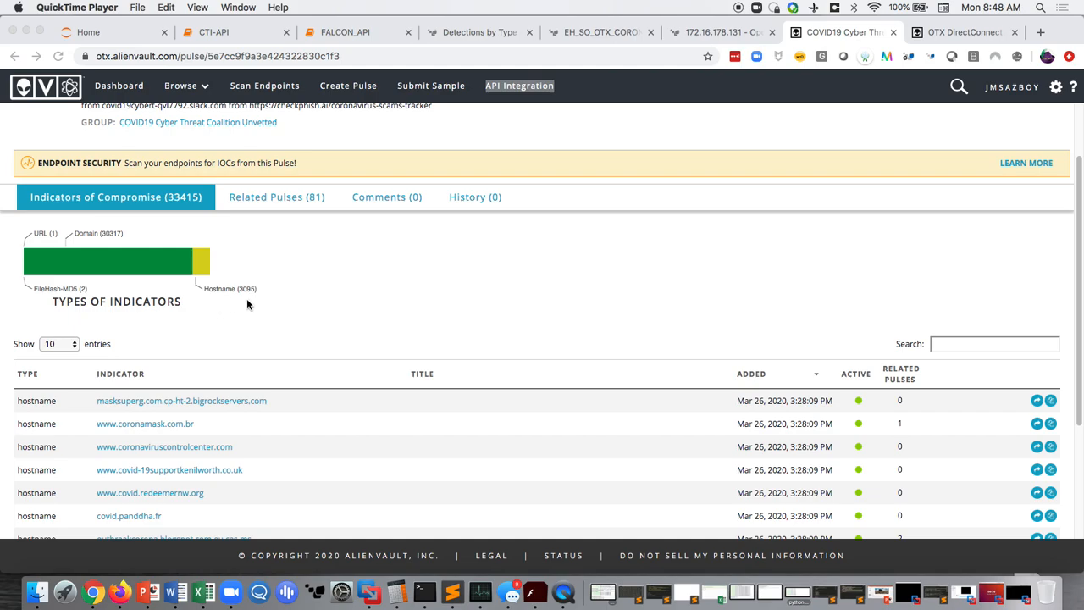
pyautogui.moveTo(378, 302)
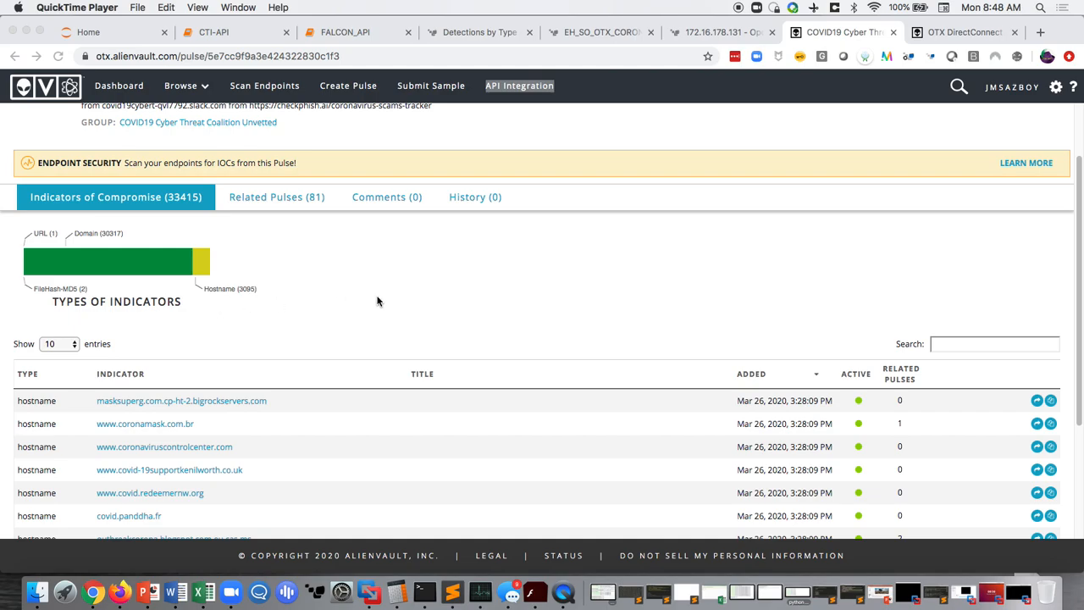
pyautogui.moveTo(470, 274)
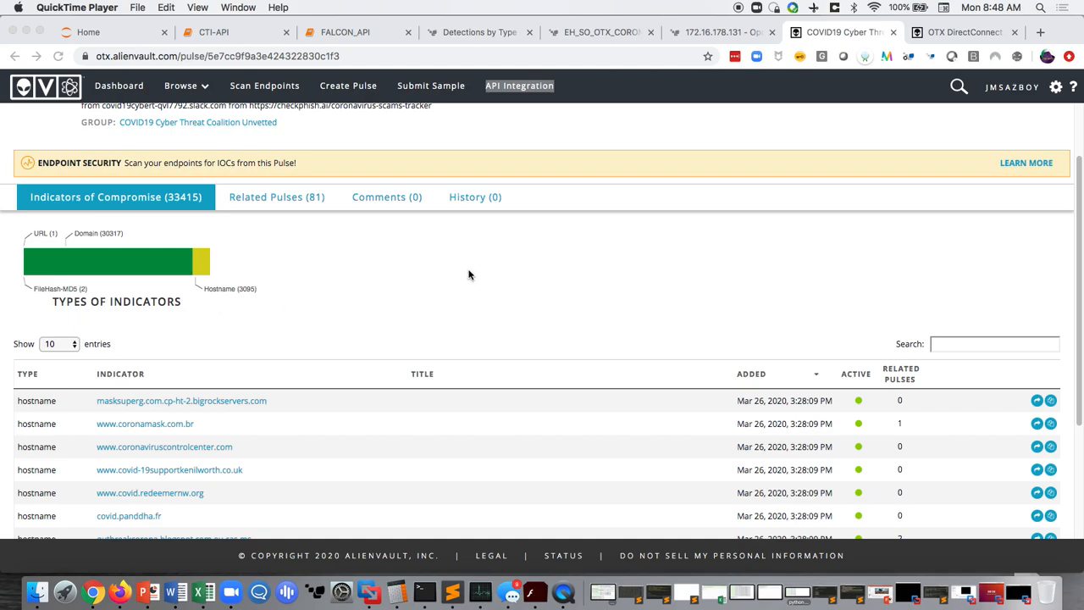
pyautogui.moveTo(464, 277)
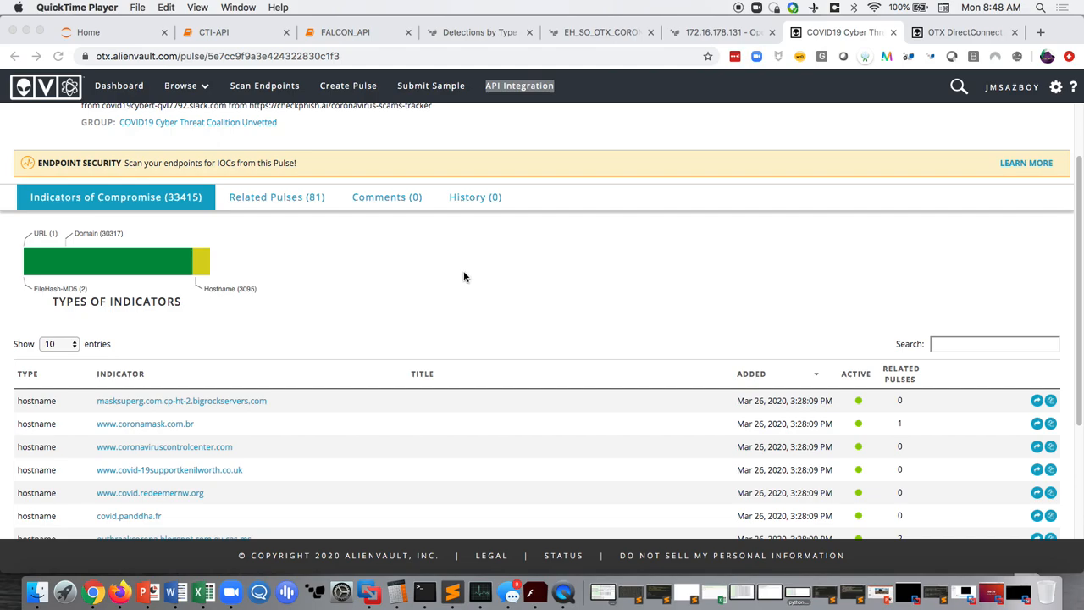
pyautogui.moveTo(454, 271)
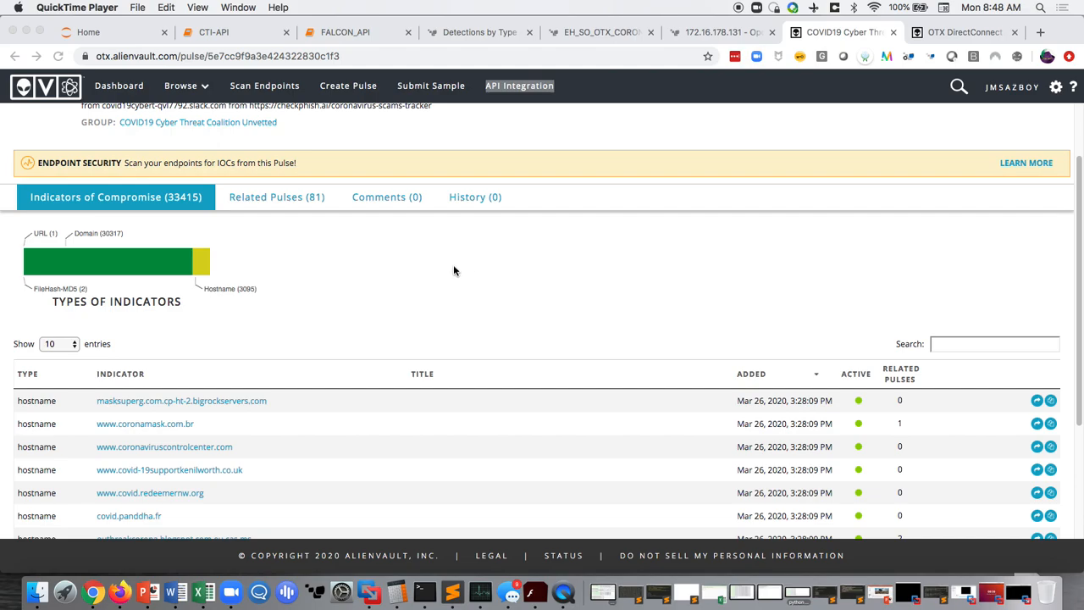
pyautogui.moveTo(423, 271)
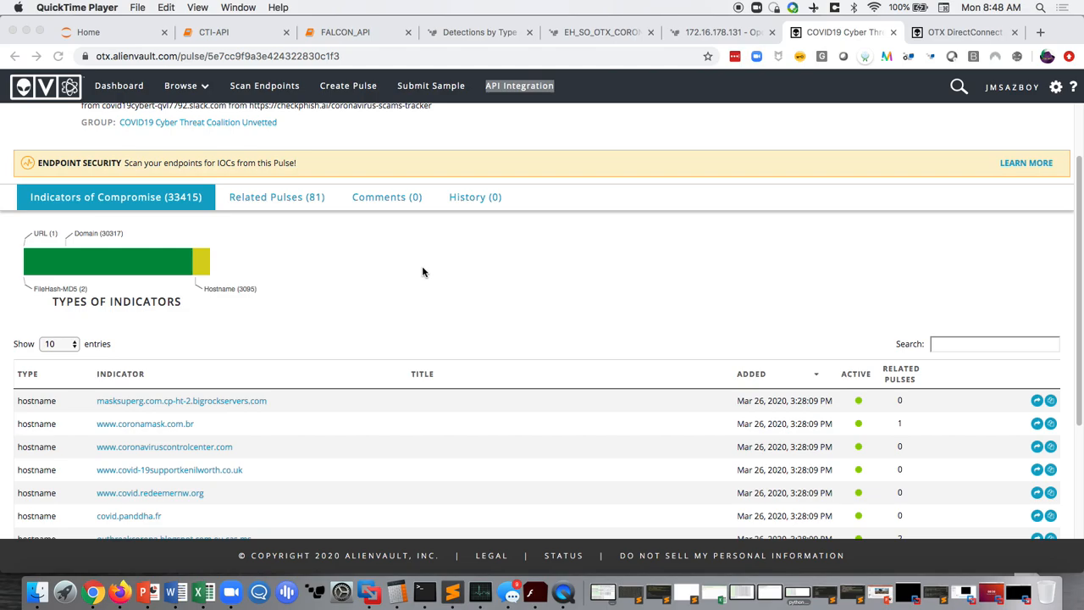
pyautogui.moveTo(437, 288)
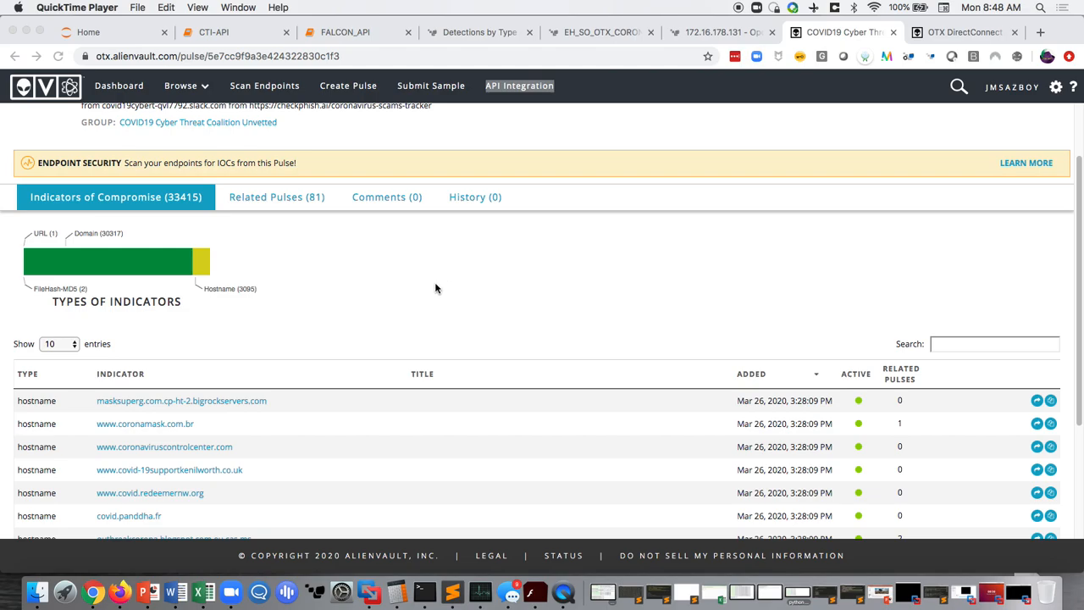
pyautogui.moveTo(427, 293)
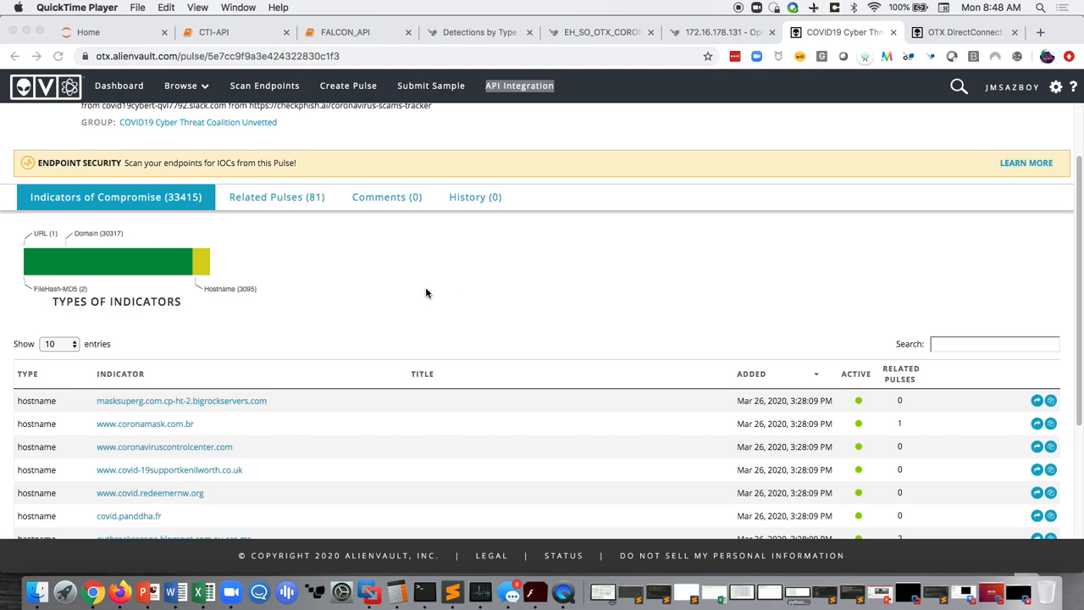
pyautogui.moveTo(414, 295)
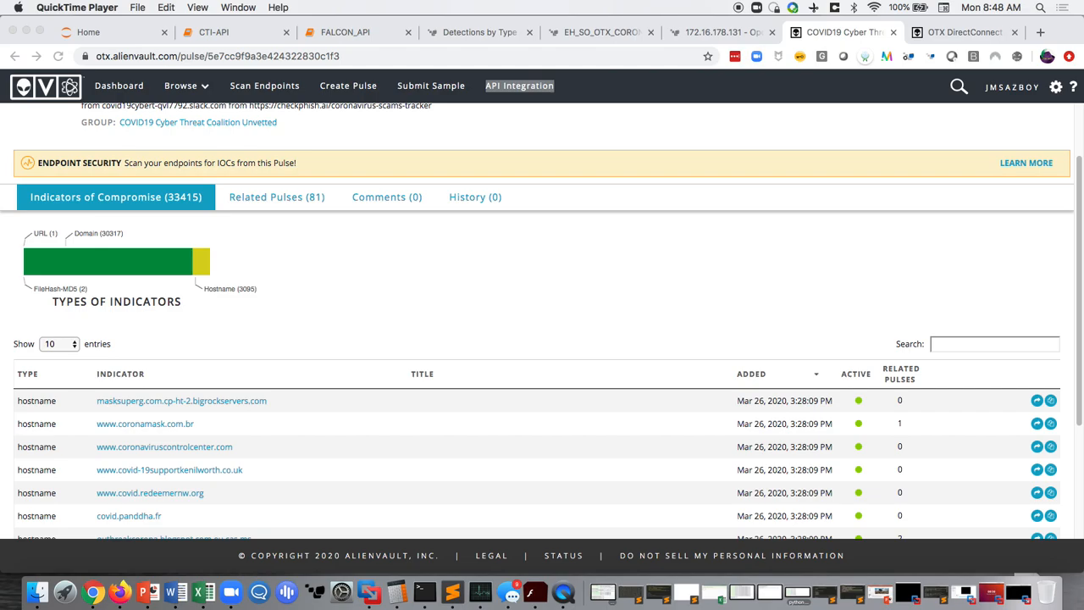
pyautogui.moveTo(478, 299)
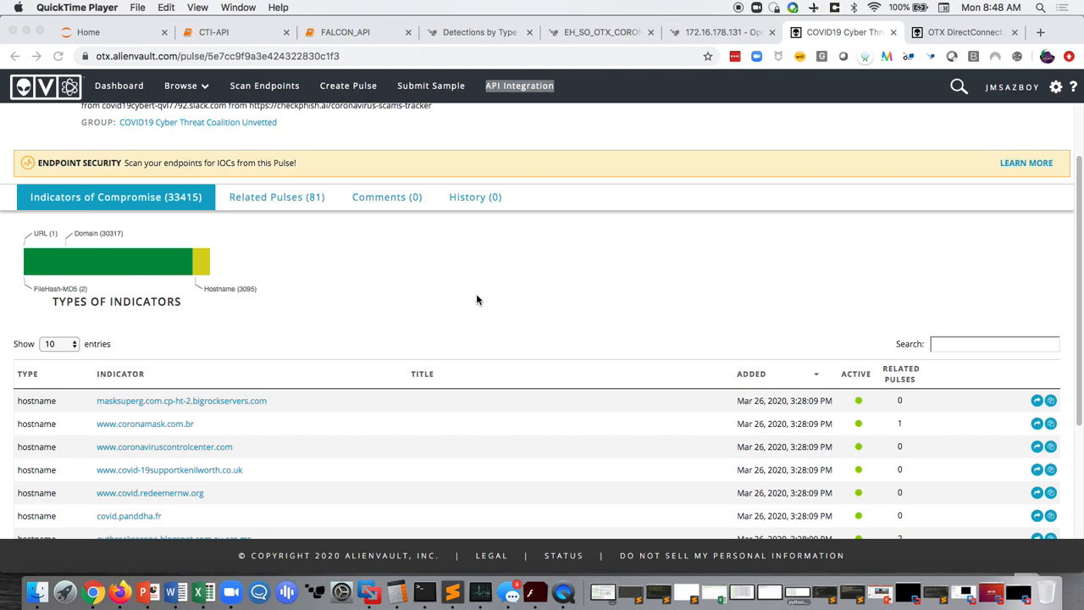
pyautogui.moveTo(487, 281)
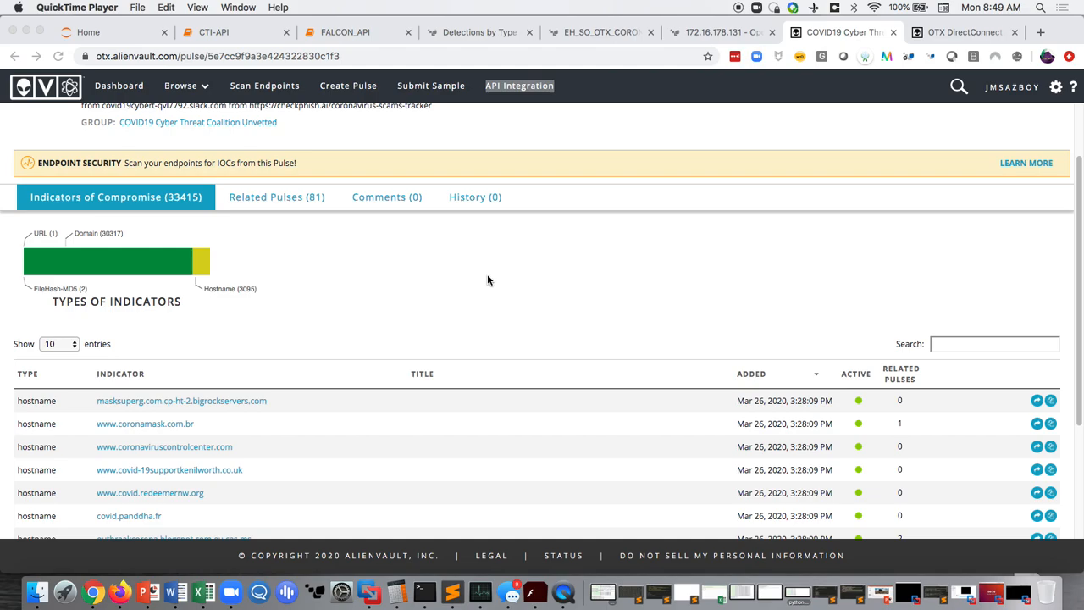
pyautogui.moveTo(390, 274)
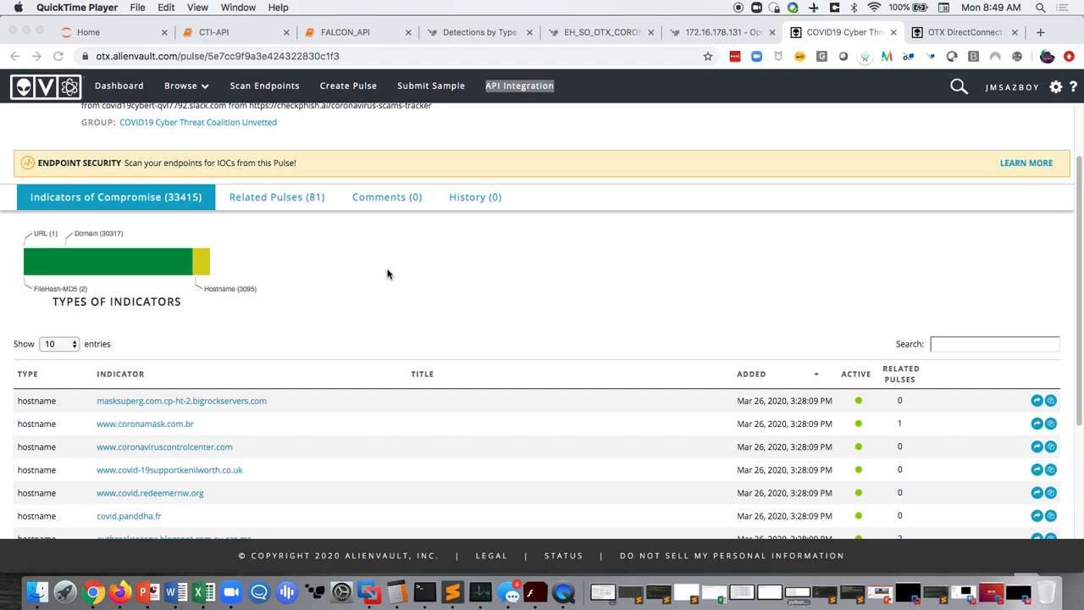
pyautogui.moveTo(935, 44)
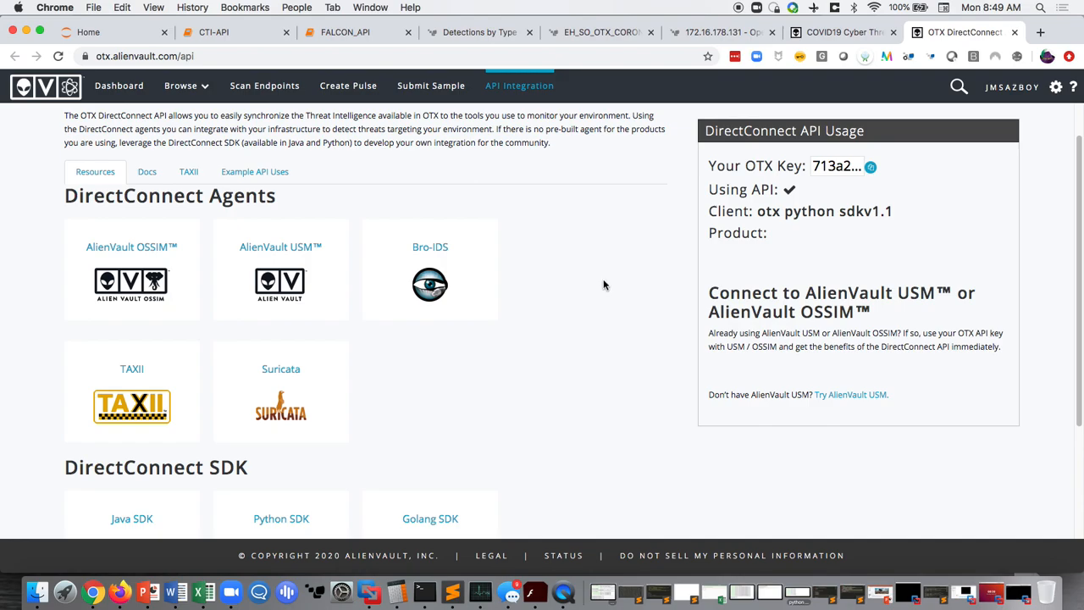
pyautogui.moveTo(915, 176)
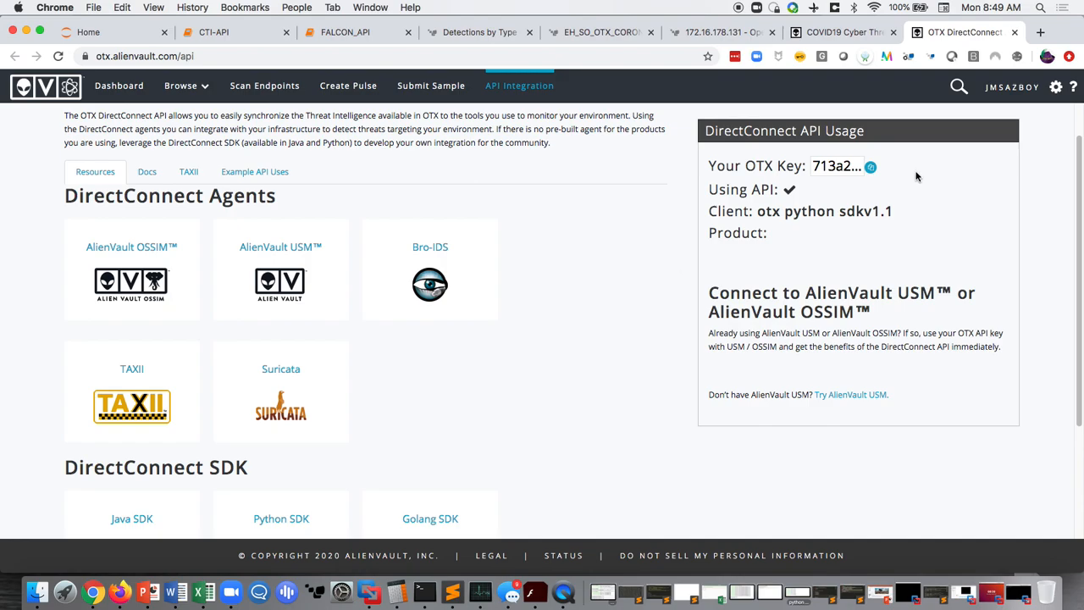
pyautogui.moveTo(997, 190)
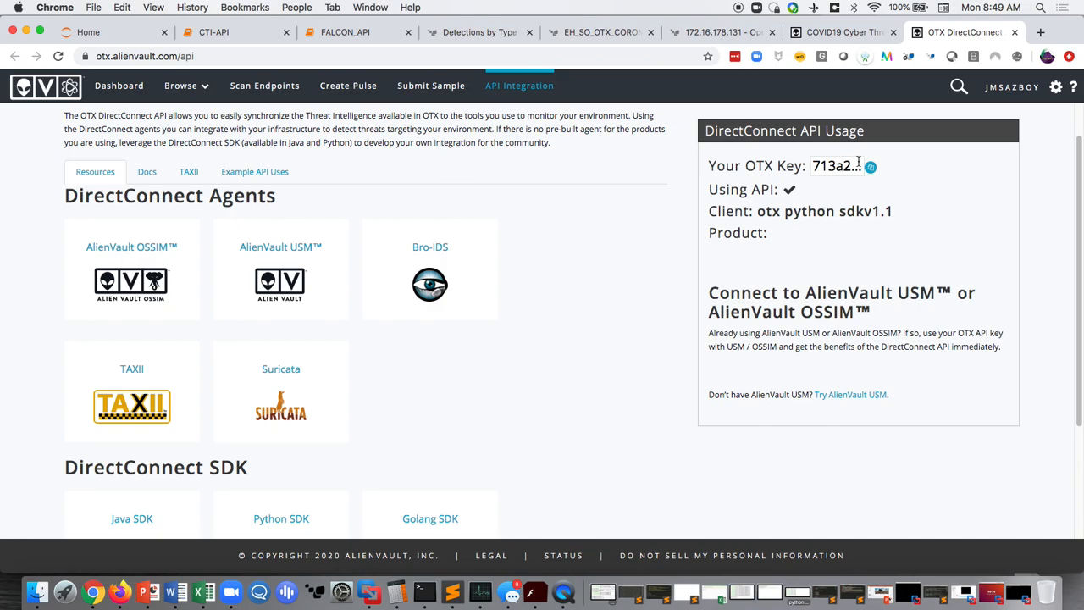
pyautogui.scroll(-3)
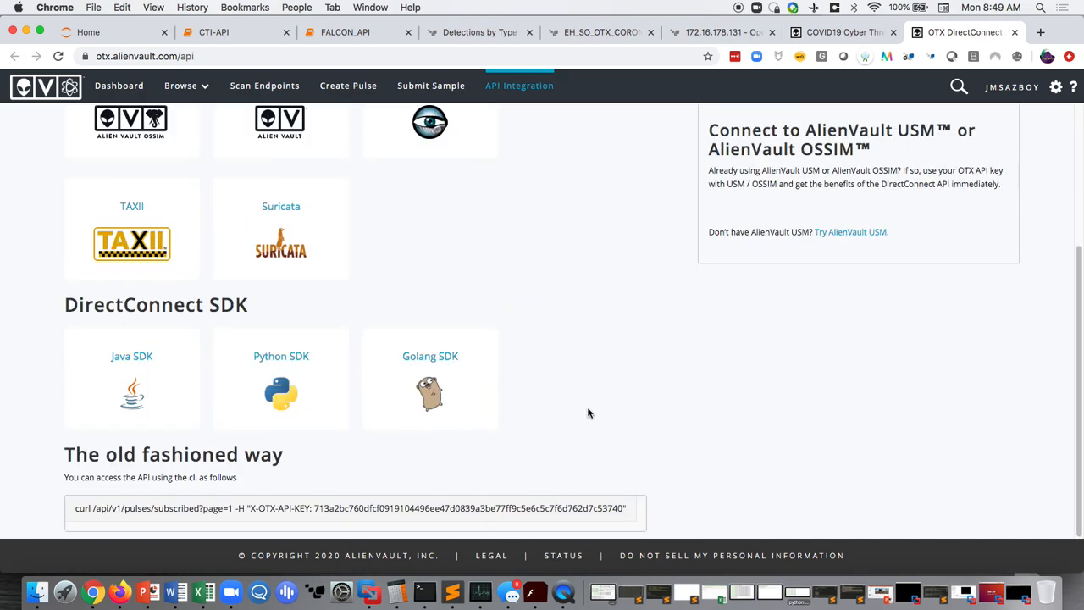
pyautogui.moveTo(251, 508)
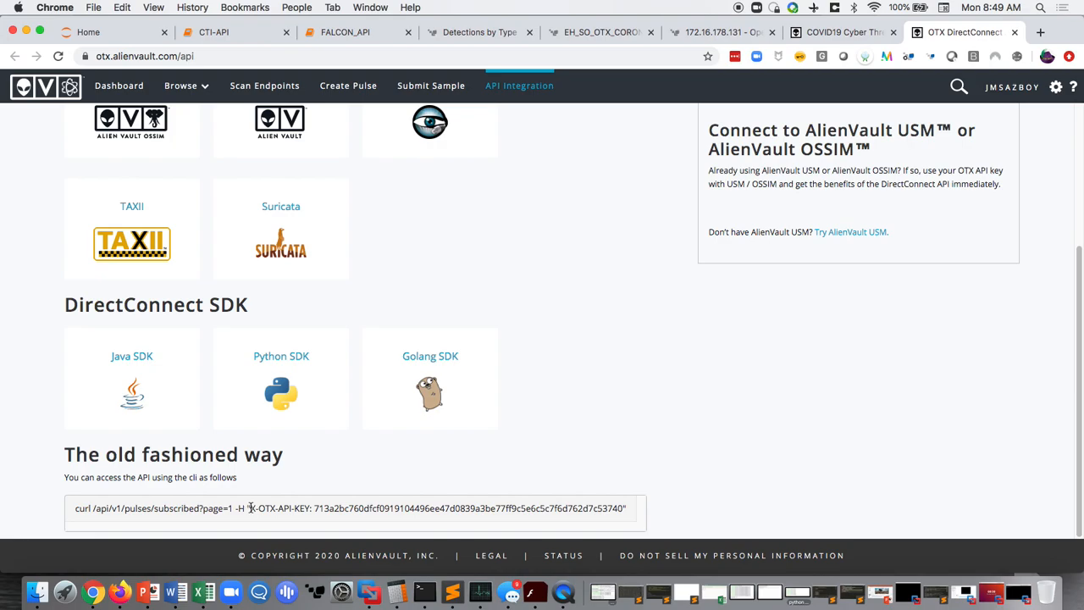
pyautogui.moveTo(249, 508); pyautogui.dragTo(626, 508)
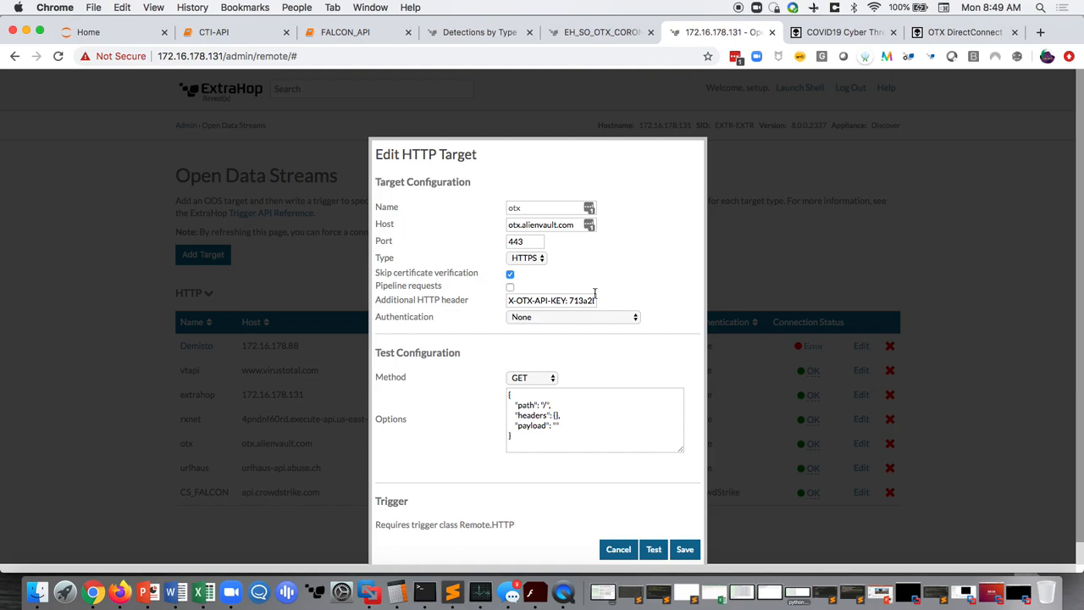
# Step: Show the Open Data Streams list with the otx HTTPS target on port 443
pyautogui.click(618, 549)
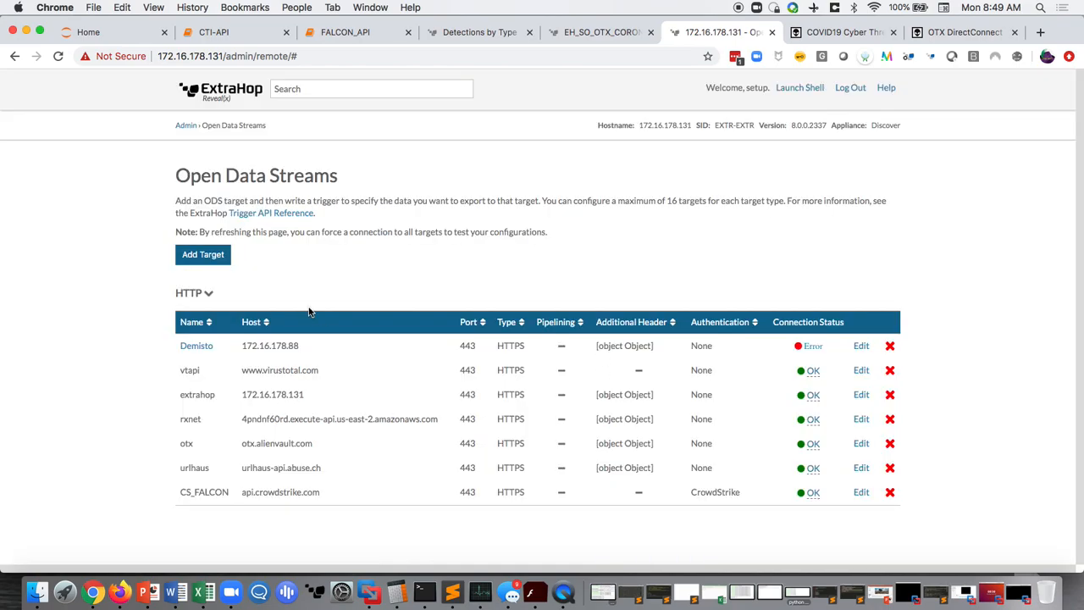
pyautogui.moveTo(203, 280)
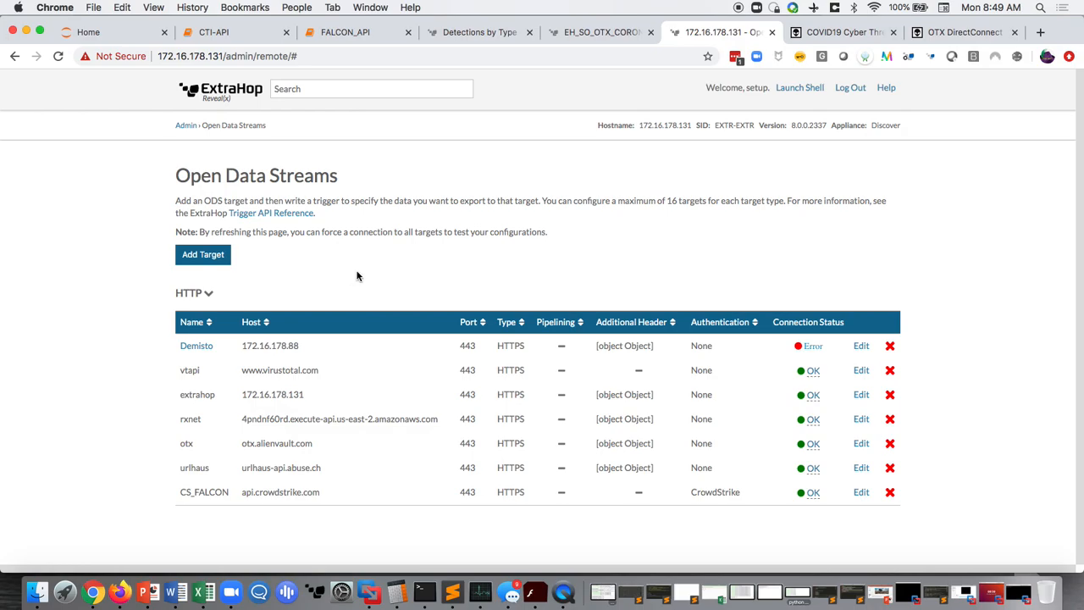
pyautogui.moveTo(358, 264)
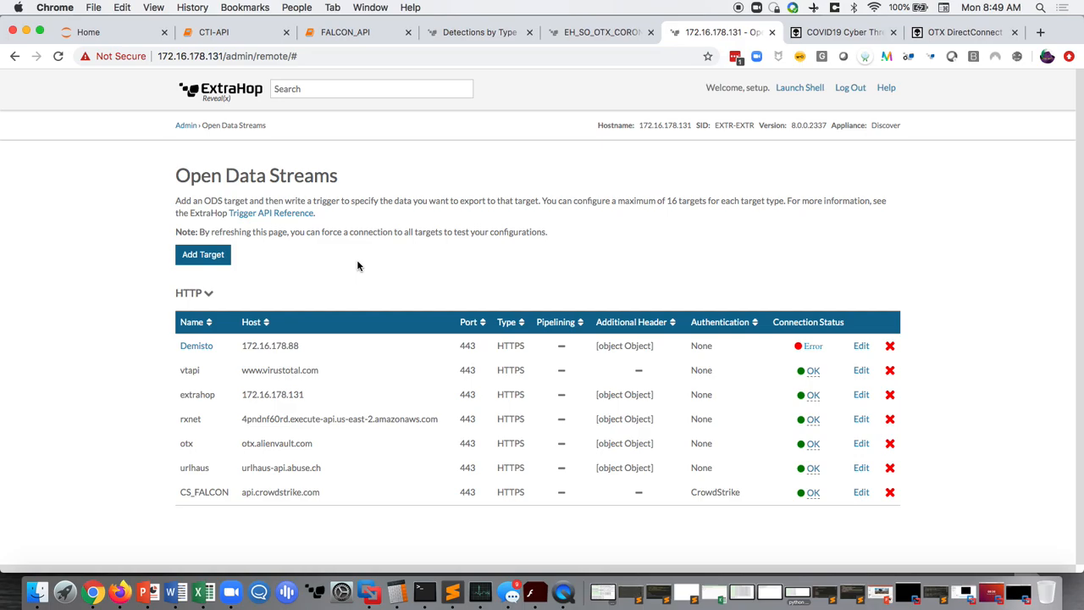
pyautogui.moveTo(342, 267)
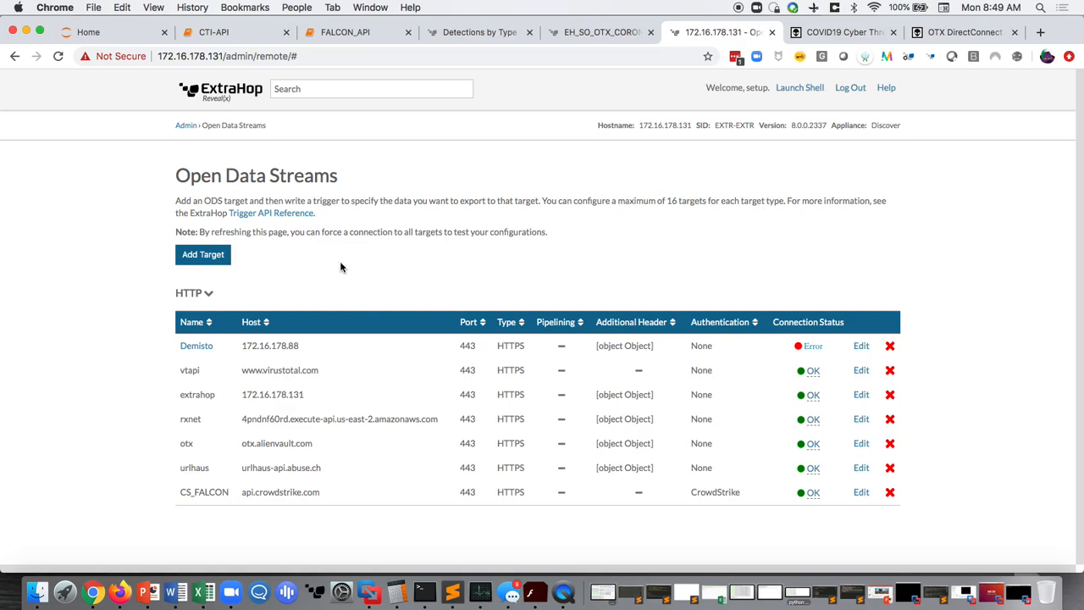
pyautogui.moveTo(409, 406)
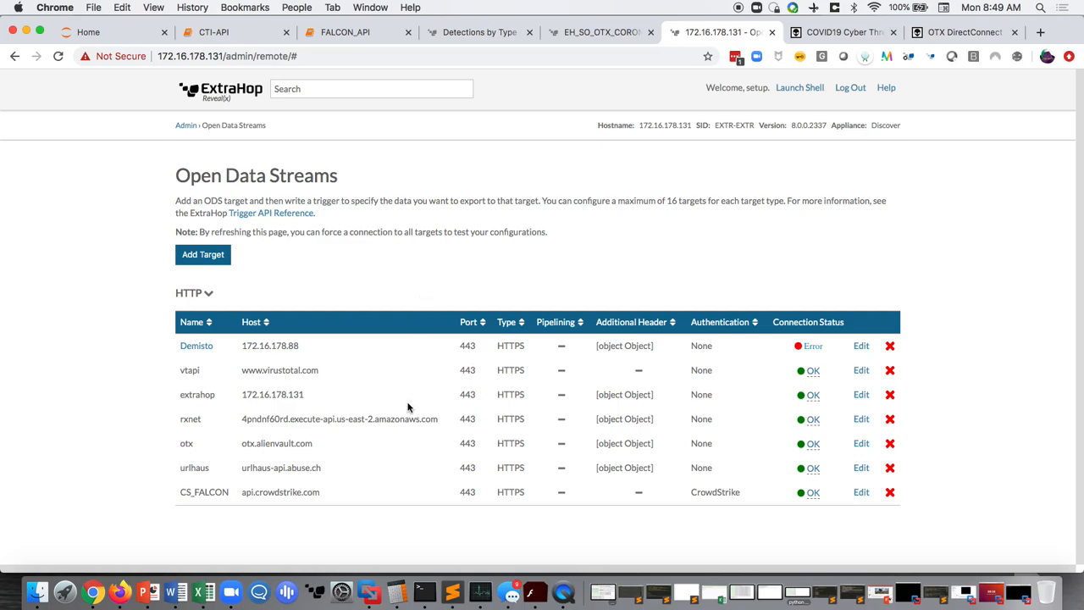
pyautogui.moveTo(861, 444)
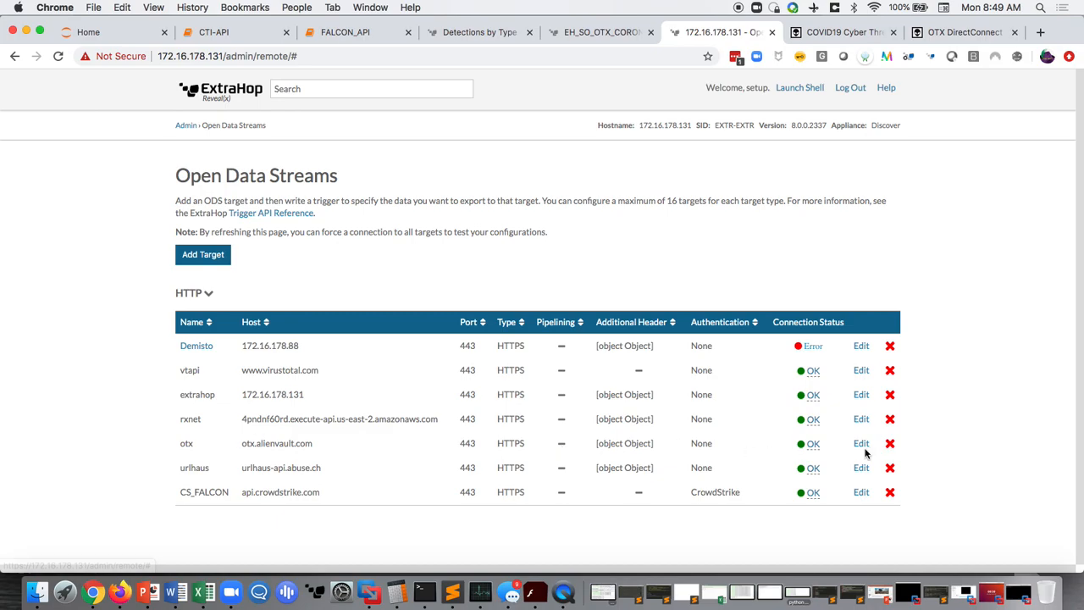
pyautogui.click(860, 444)
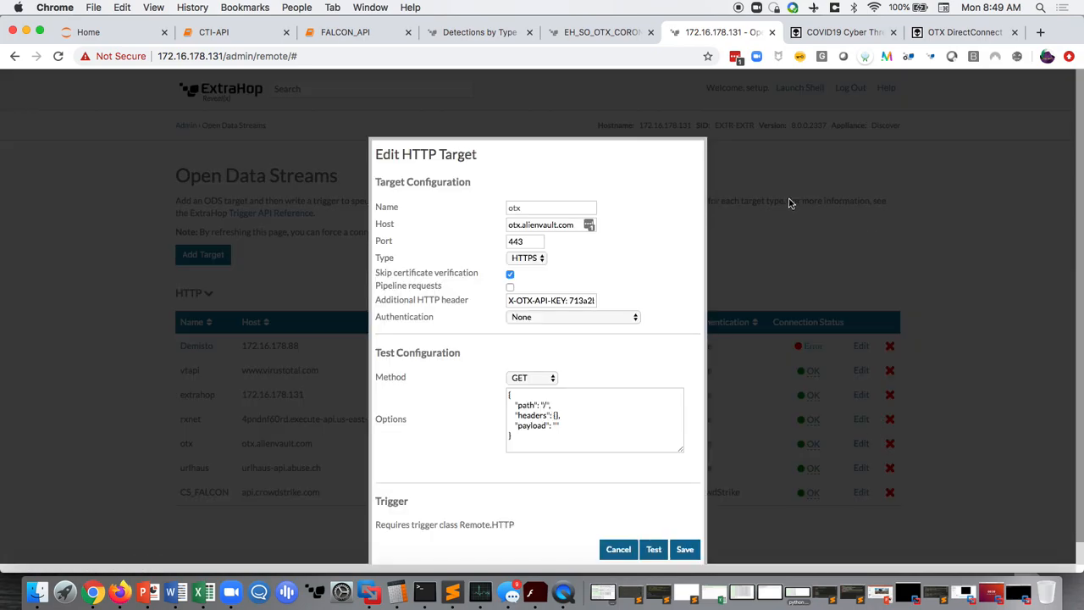
pyautogui.moveTo(895, 152)
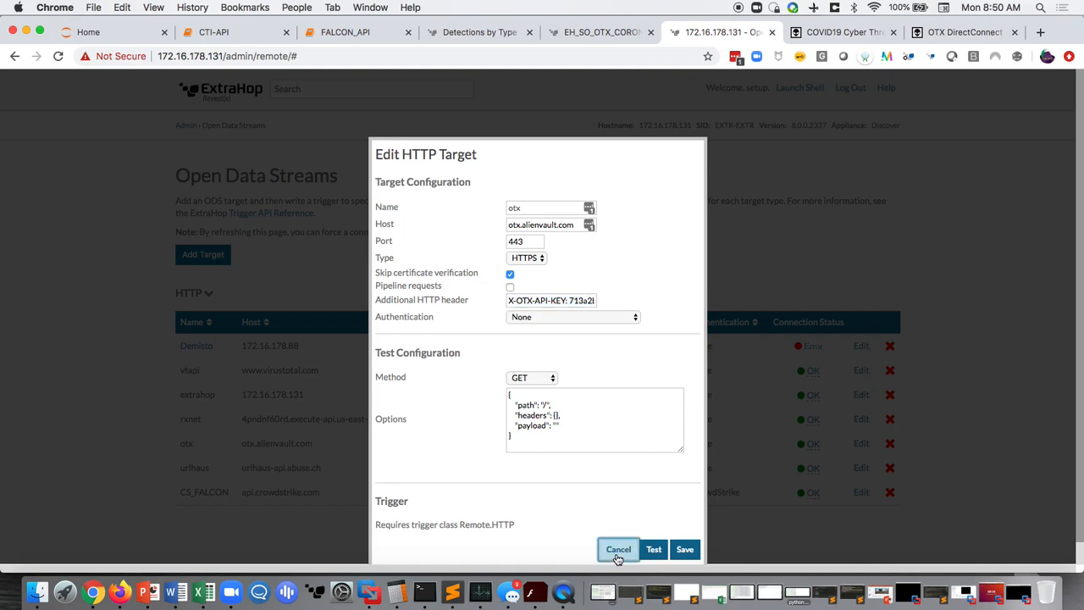
pyautogui.click(618, 549)
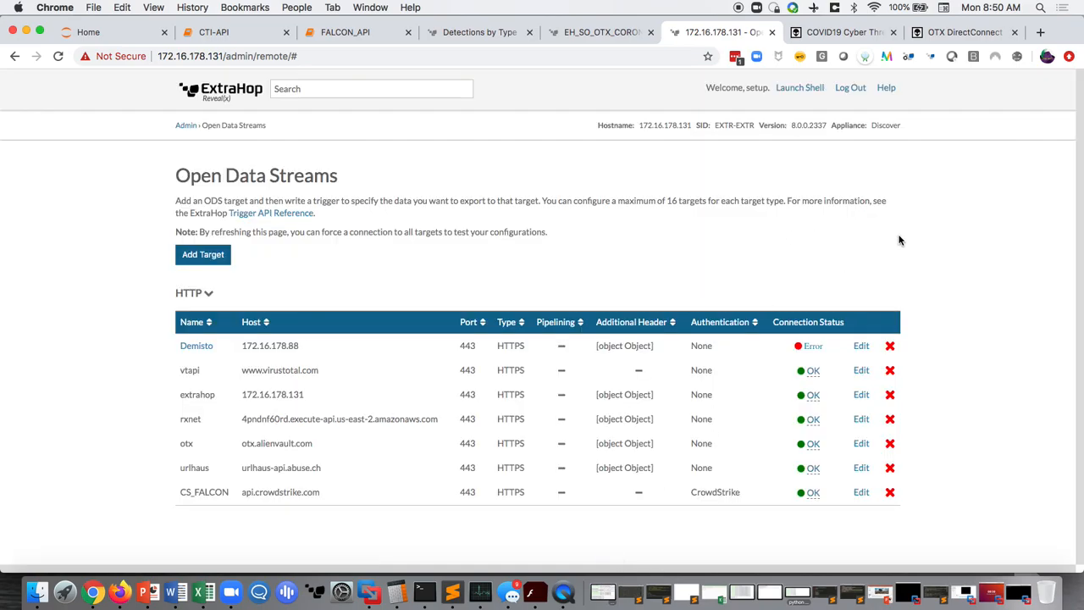
pyautogui.moveTo(984, 205)
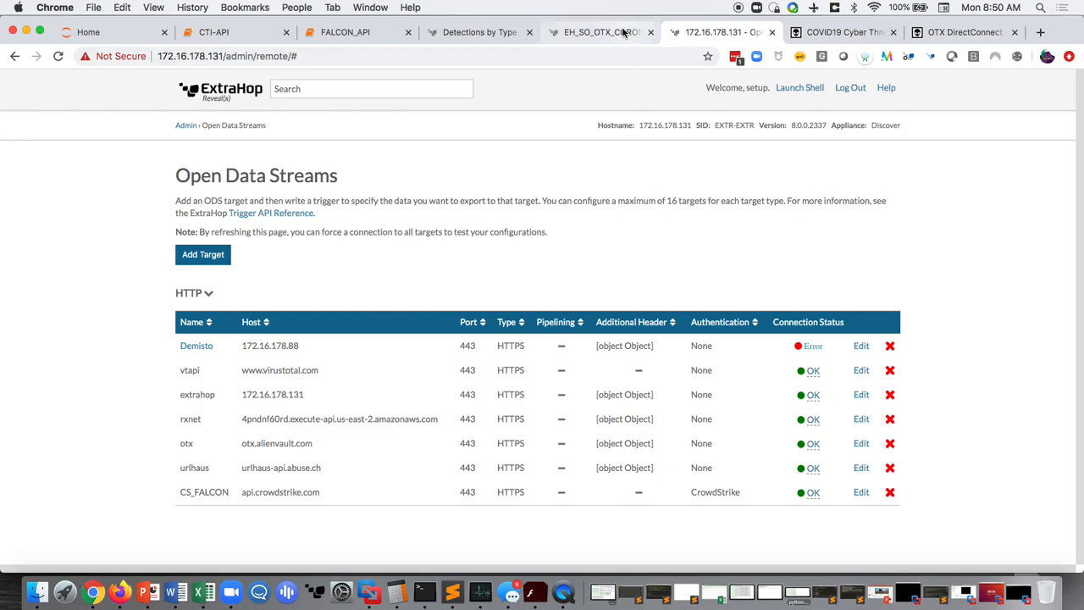
# Step: Bring up the EH_SO_OTX_CORONA_CHECK Edit Trigger page with its code editor
pyautogui.click(600, 33)
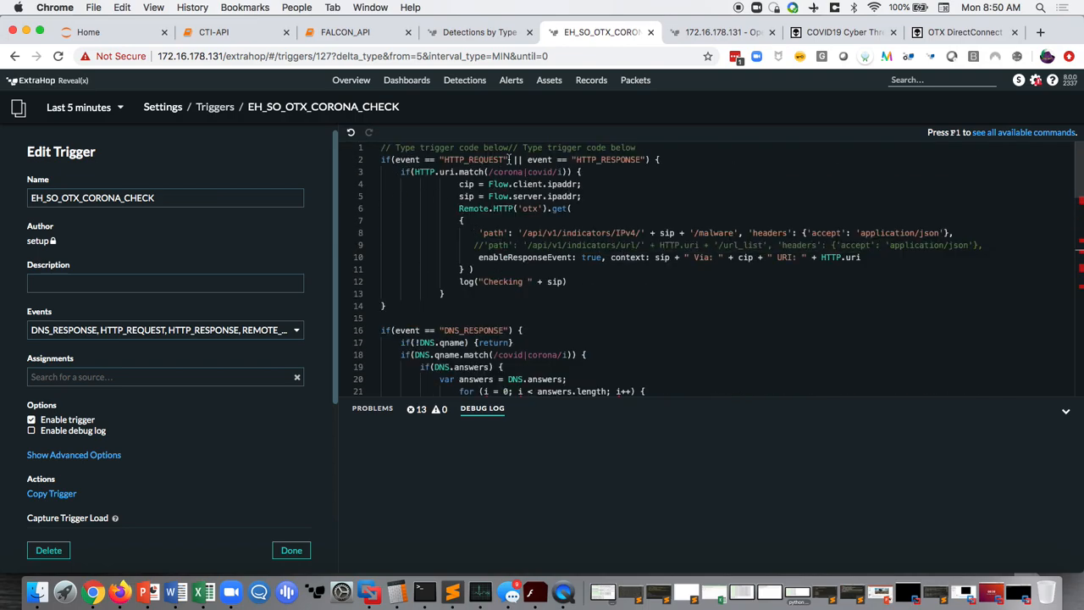
pyautogui.scroll(-3)
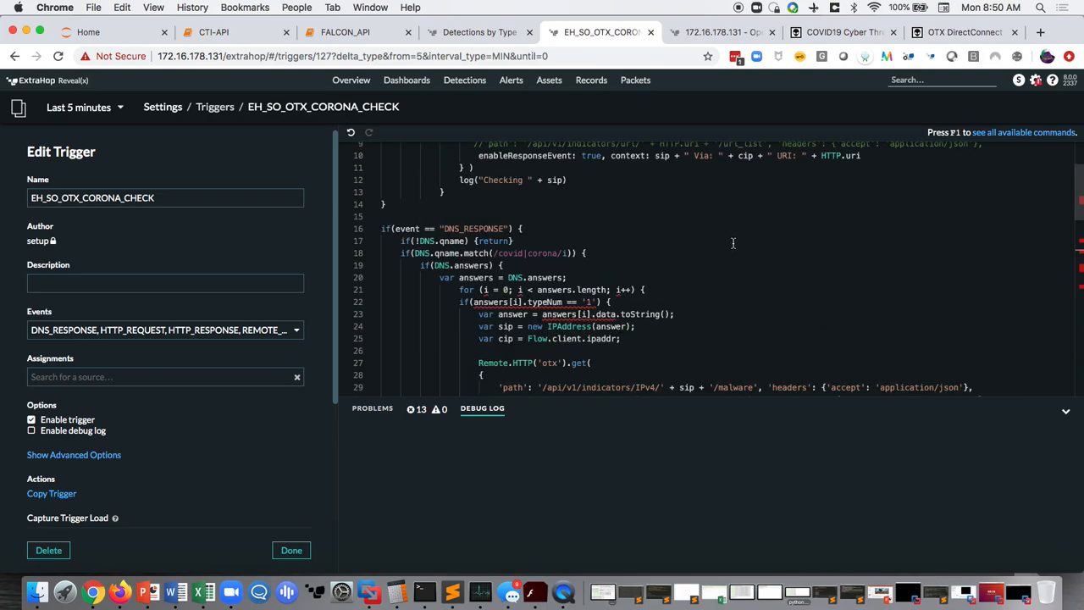
pyautogui.moveTo(725, 244)
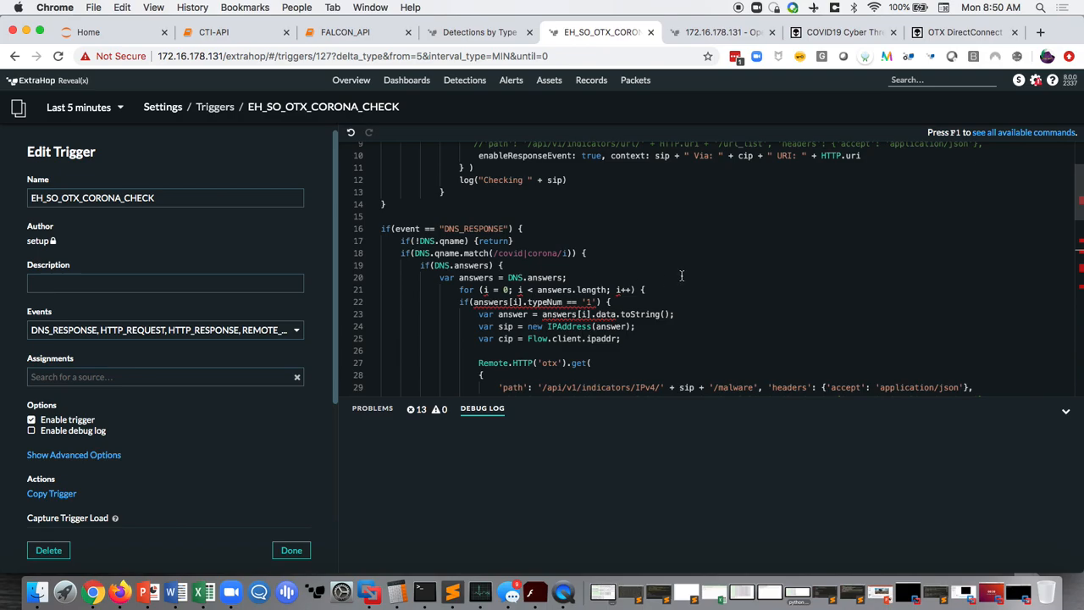
pyautogui.moveTo(691, 271)
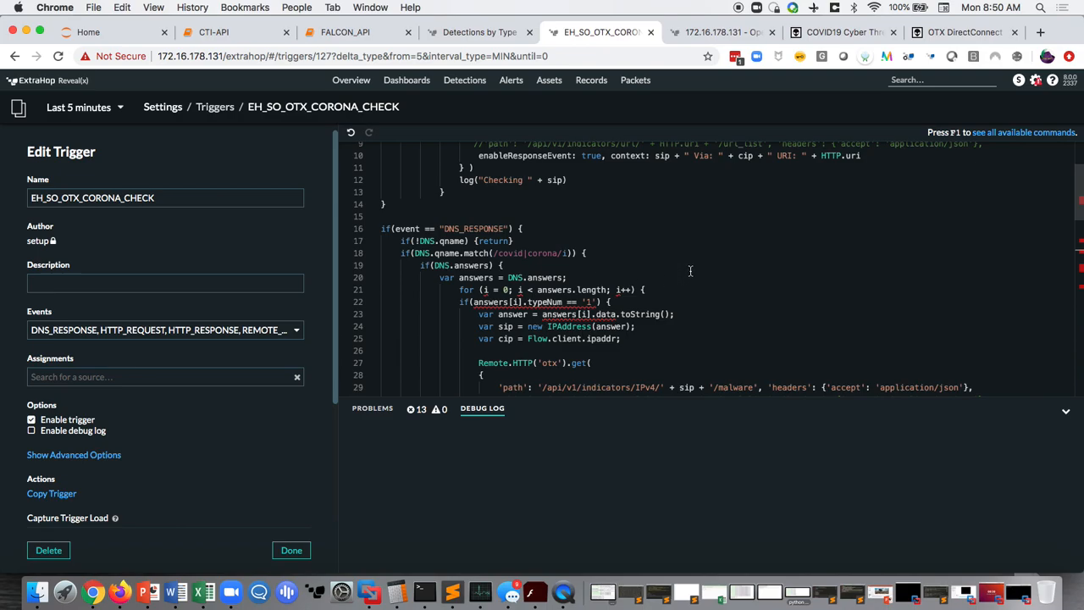
pyautogui.moveTo(685, 284)
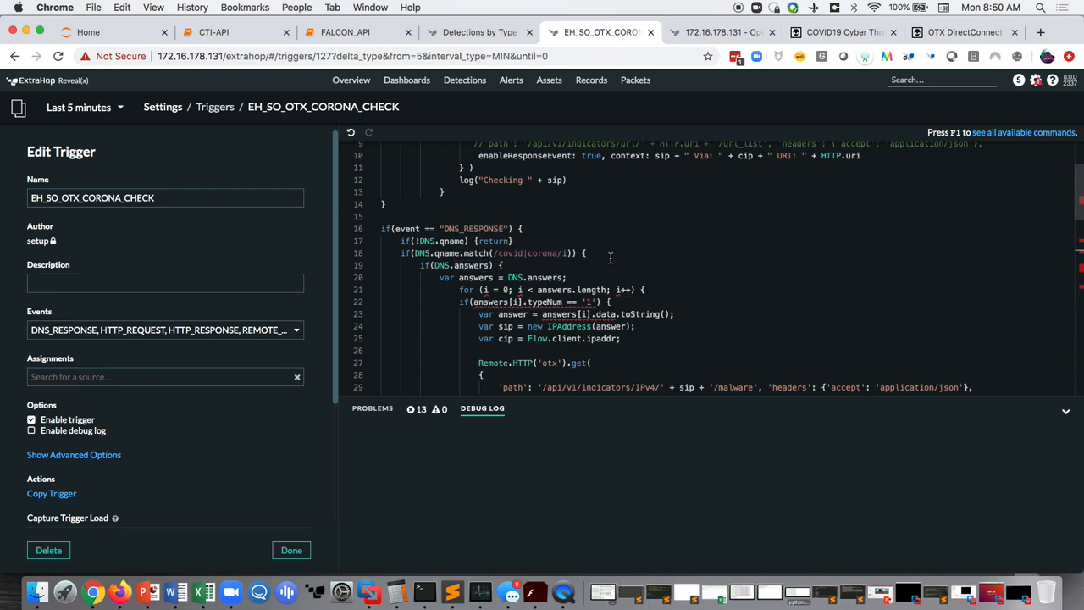
pyautogui.moveTo(651, 252)
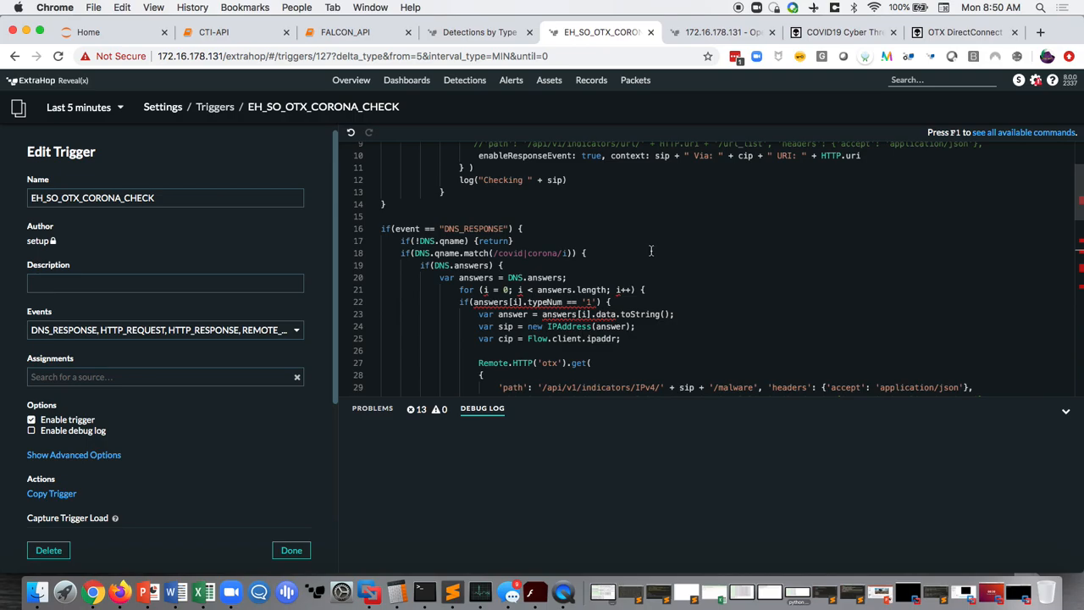
pyautogui.moveTo(647, 251)
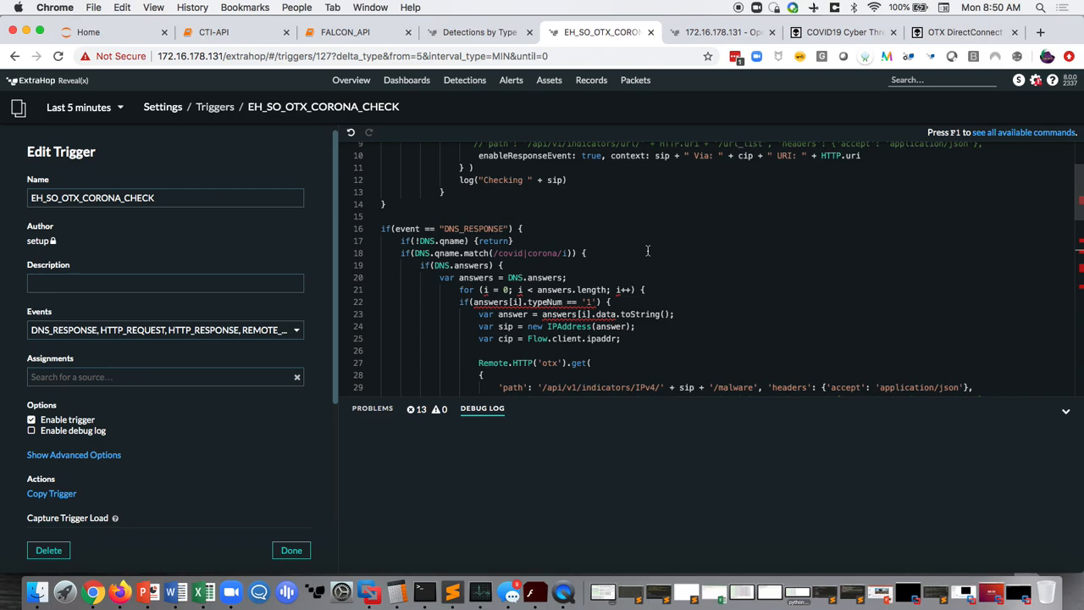
pyautogui.moveTo(627, 249)
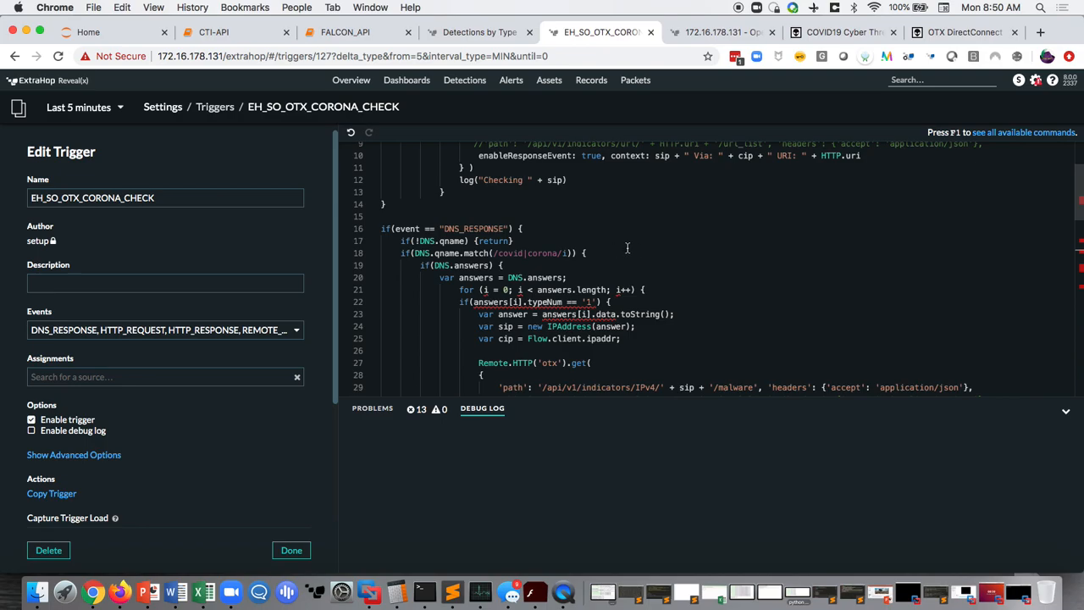
pyautogui.moveTo(630, 254)
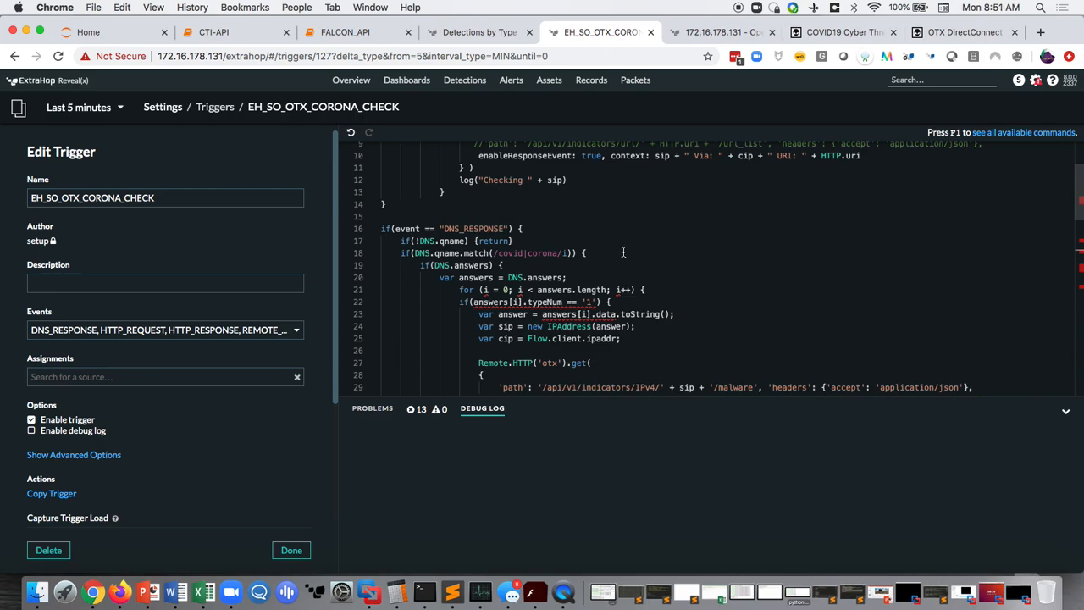
pyautogui.moveTo(624, 254)
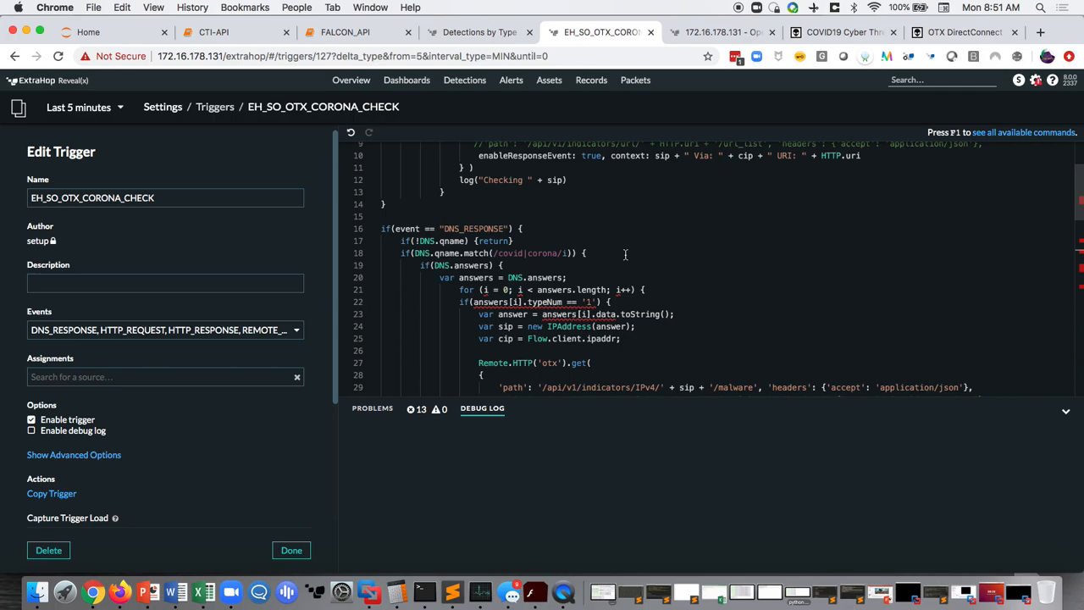
pyautogui.moveTo(640, 295)
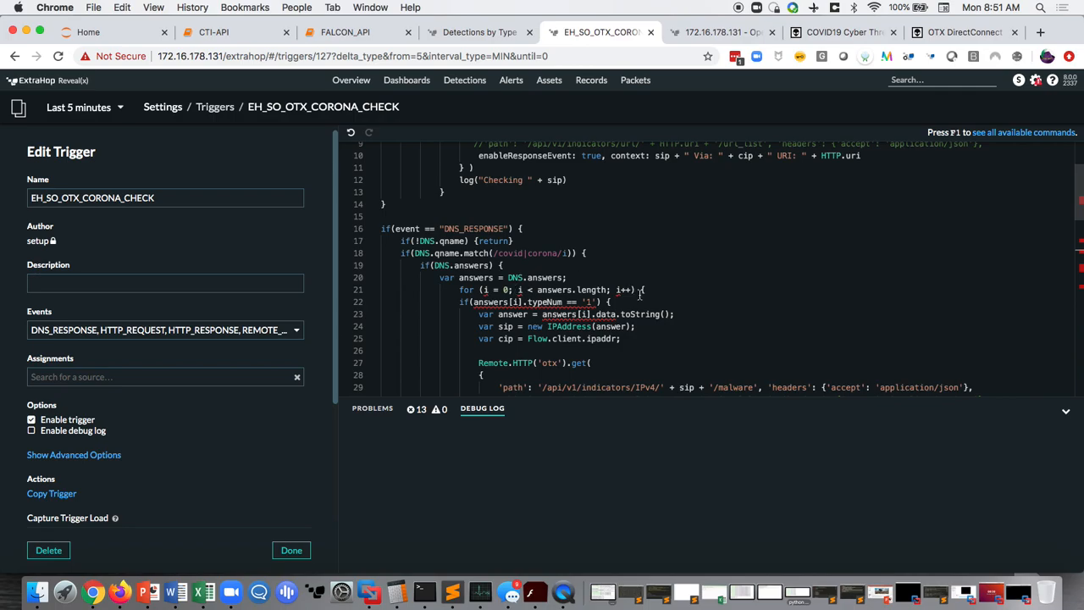
pyautogui.moveTo(689, 274)
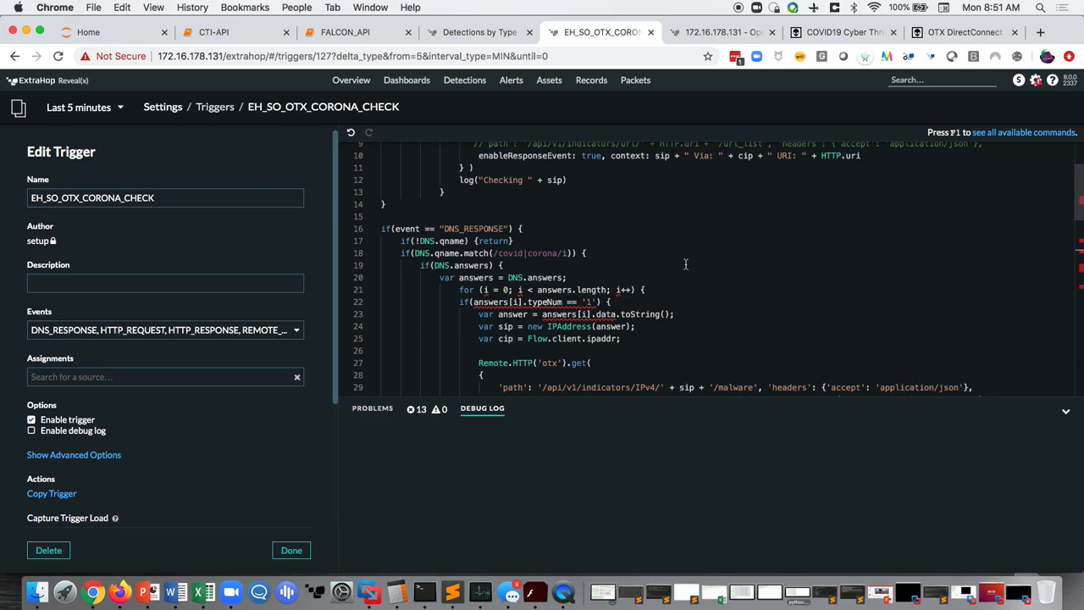
pyautogui.moveTo(686, 261)
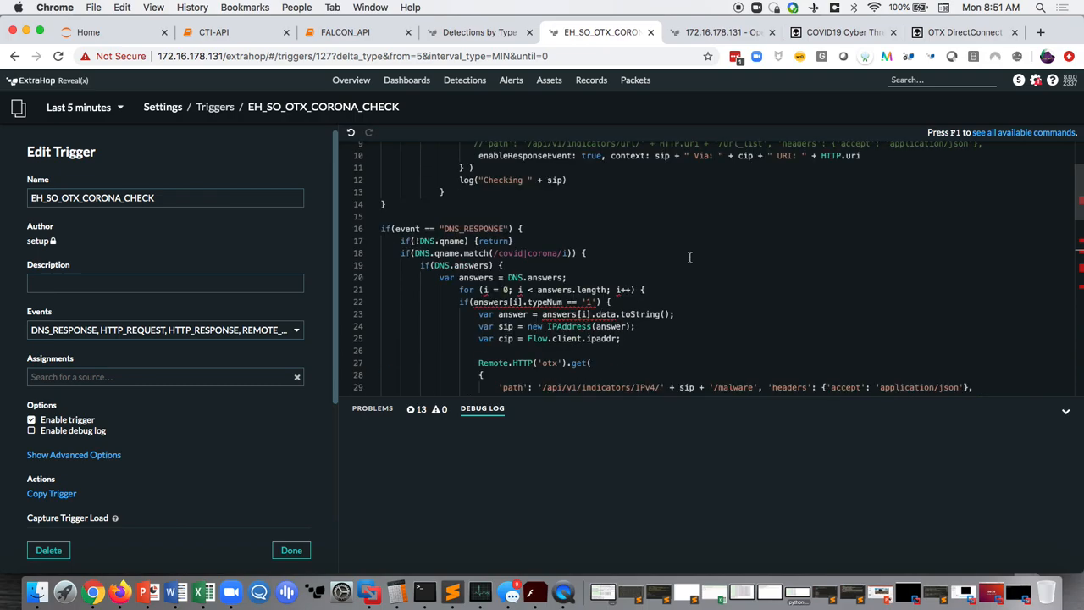
pyautogui.scroll(-3)
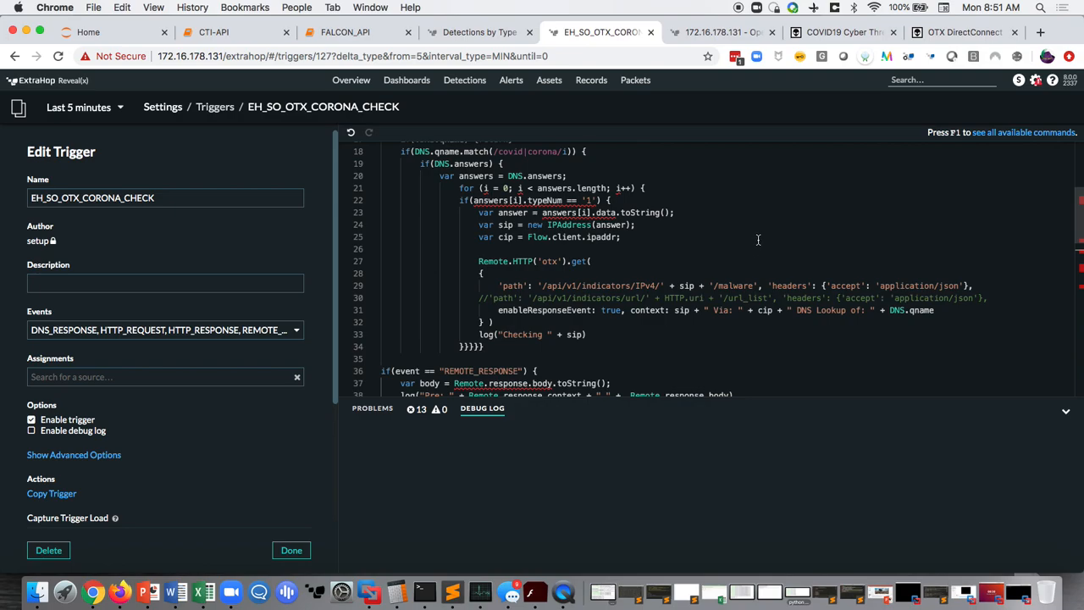
pyautogui.moveTo(756, 234)
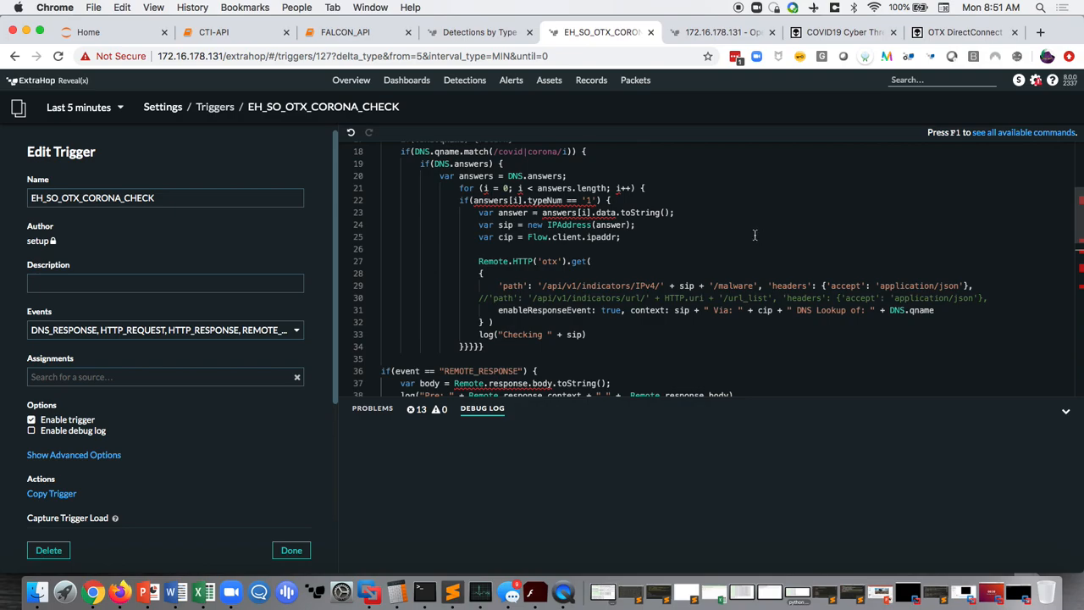
pyautogui.moveTo(423, 593)
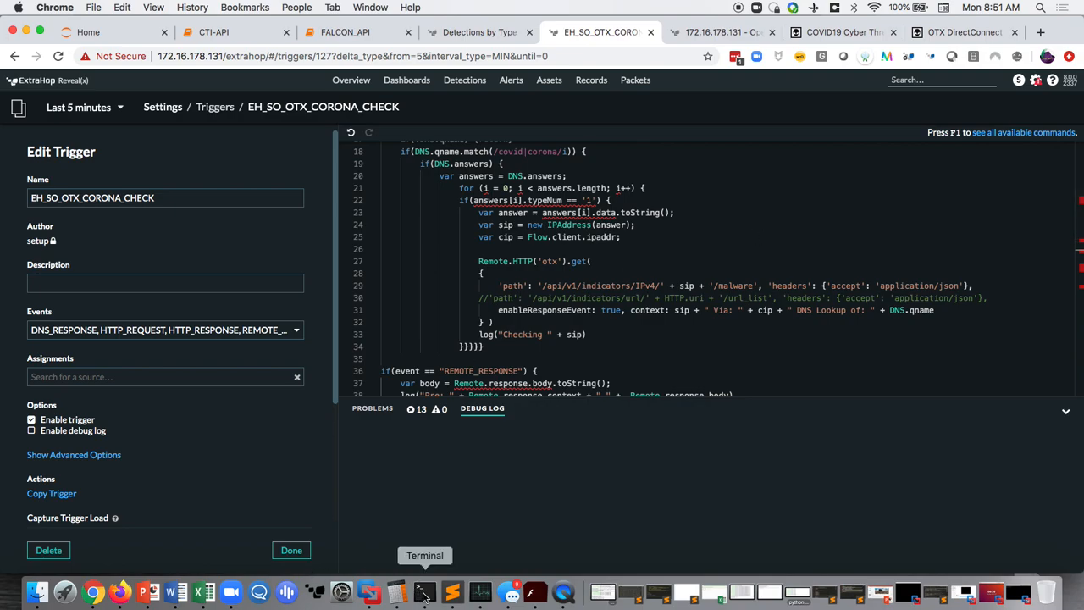
# Step: Switch to the remote Linux terminal sitting in the scripts directory
pyautogui.click(423, 591)
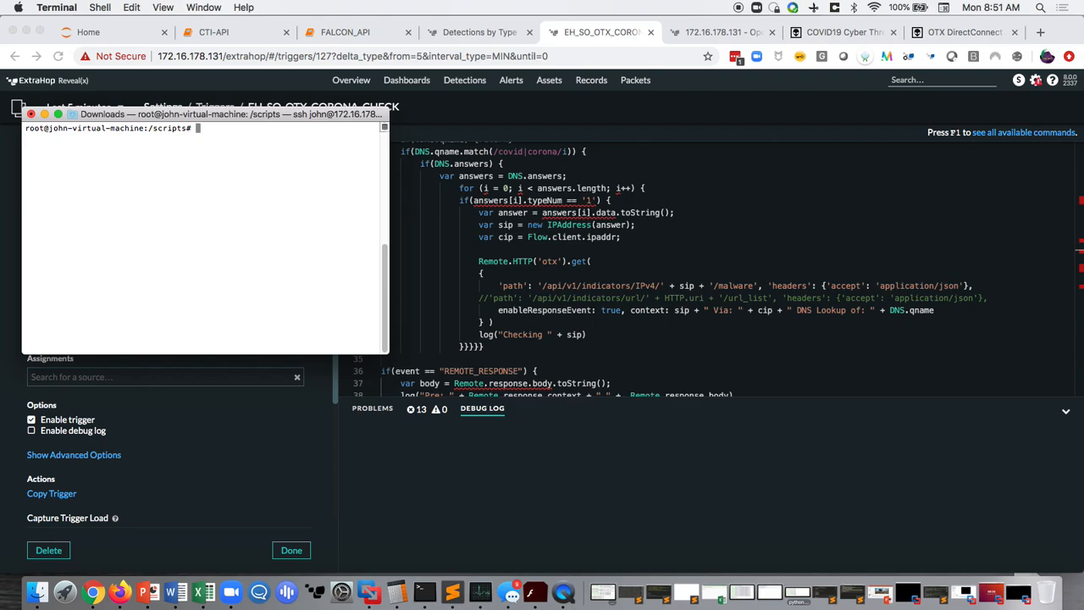
# Step: Run nslookup covid19.com to get its resolved addresses
pyautogui.write('n')
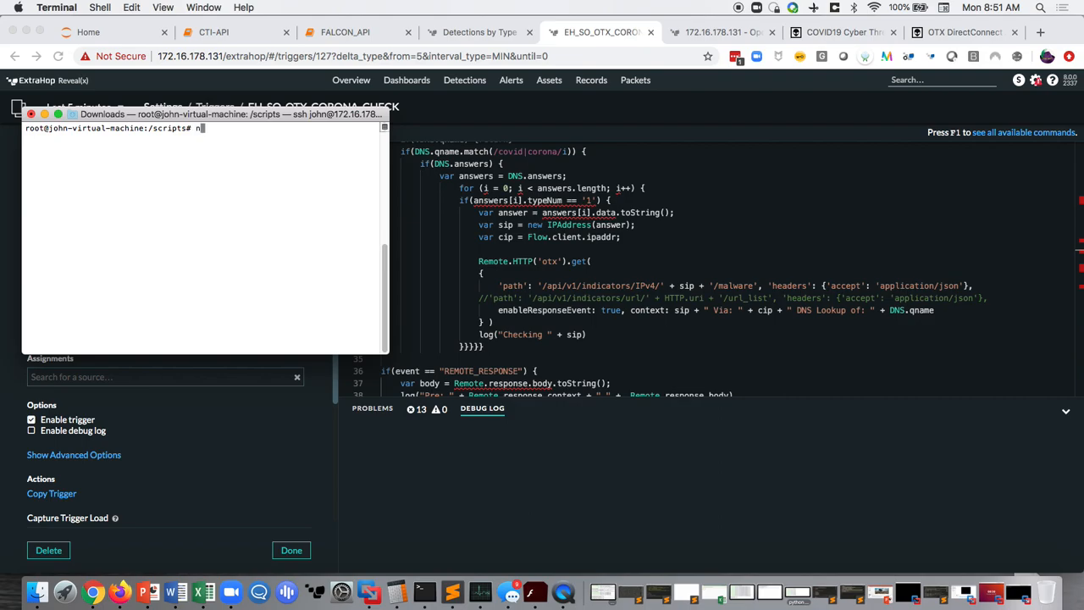
pyautogui.write('slookup covid')
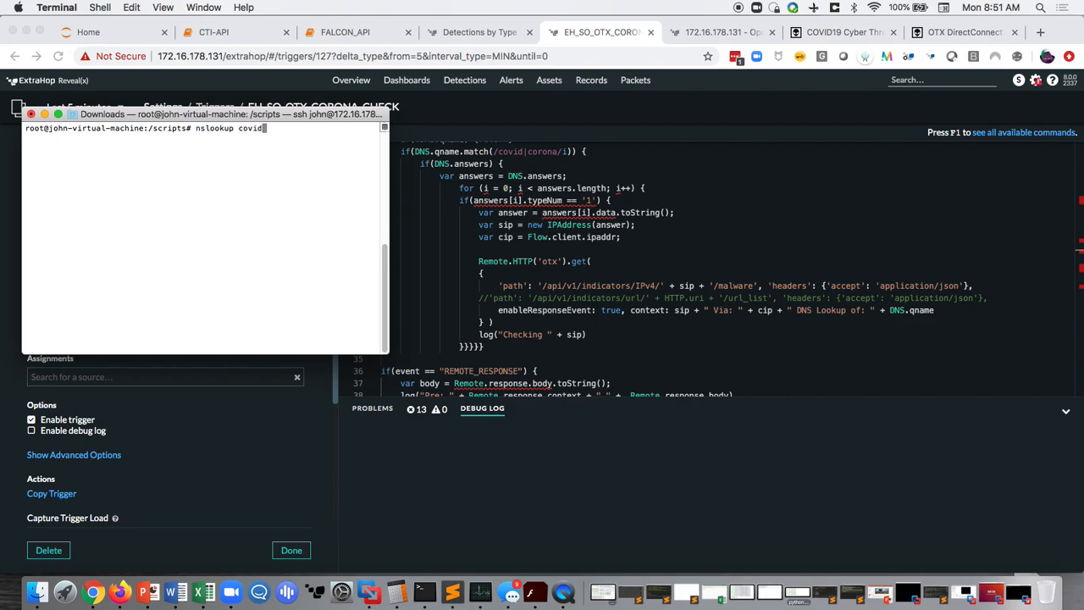
pyautogui.write('19.com')
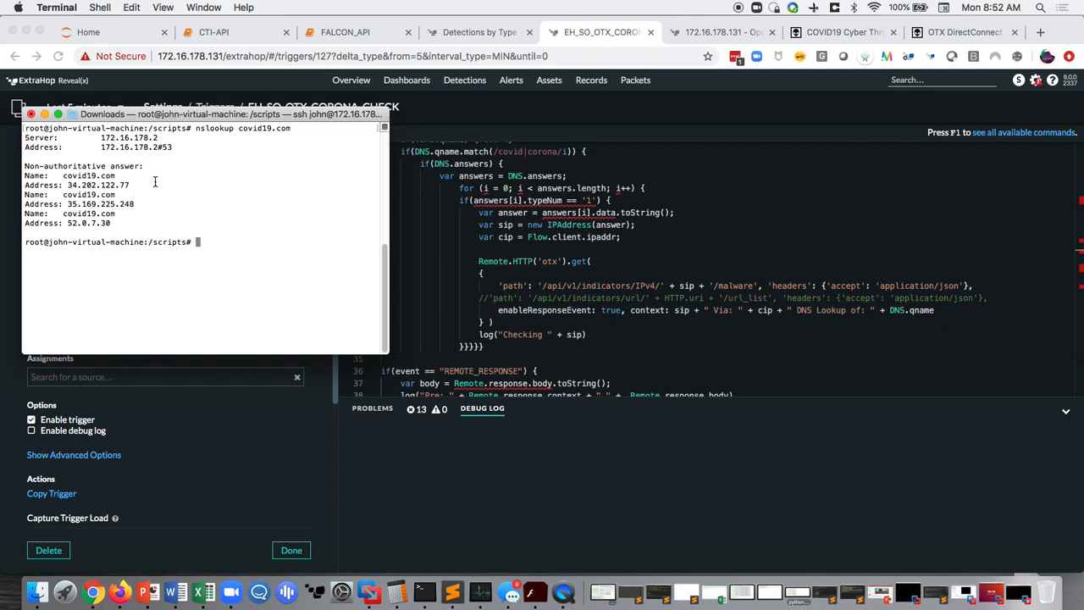
pyautogui.moveTo(204, 189)
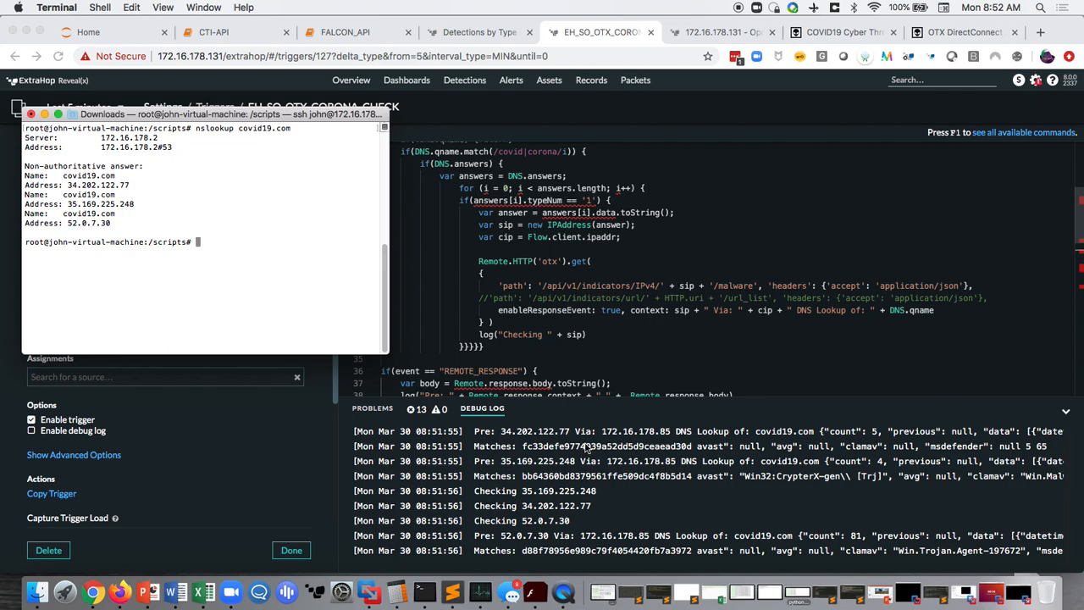
pyautogui.moveTo(800, 447)
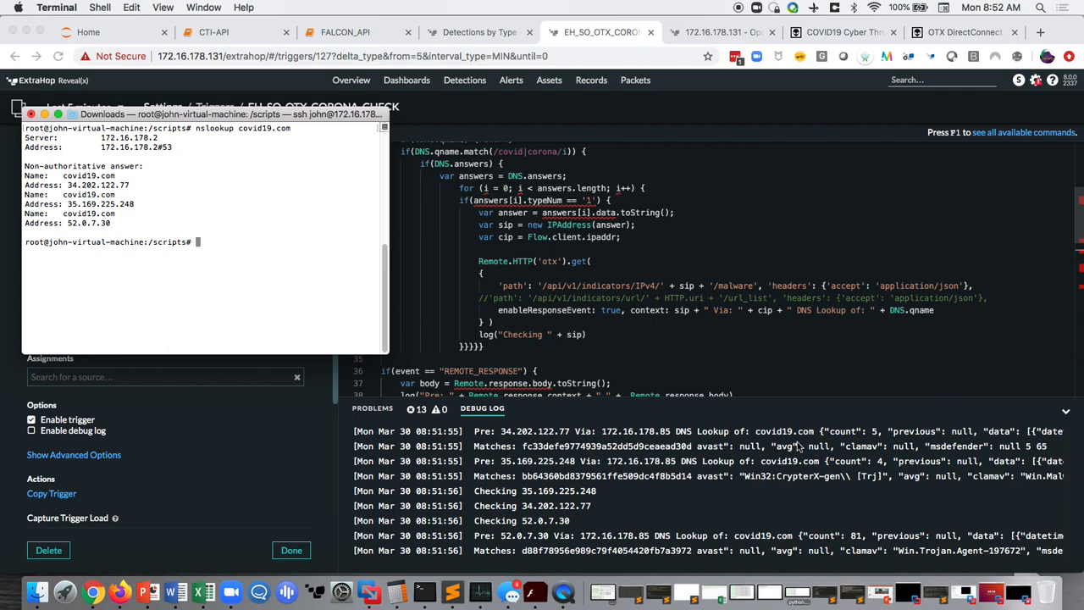
pyautogui.moveTo(762, 461)
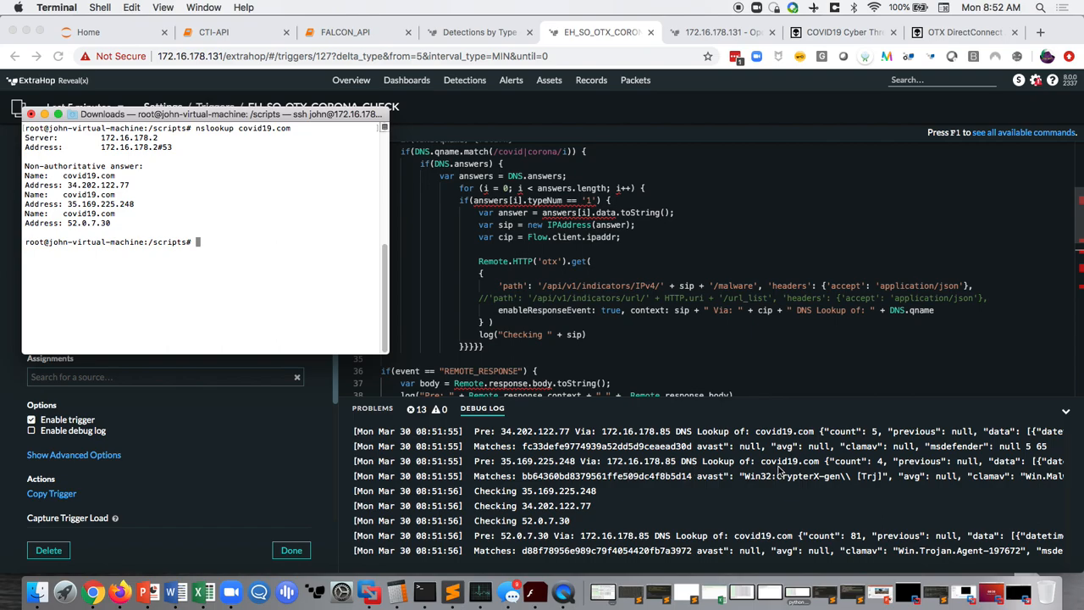
pyautogui.moveTo(776, 464)
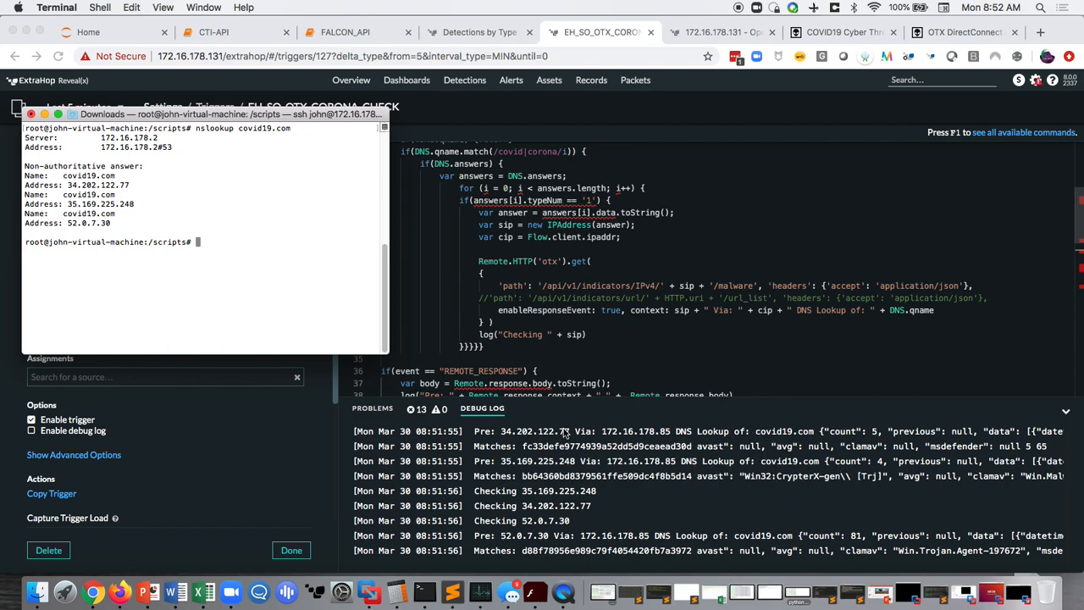
pyautogui.moveTo(696, 451)
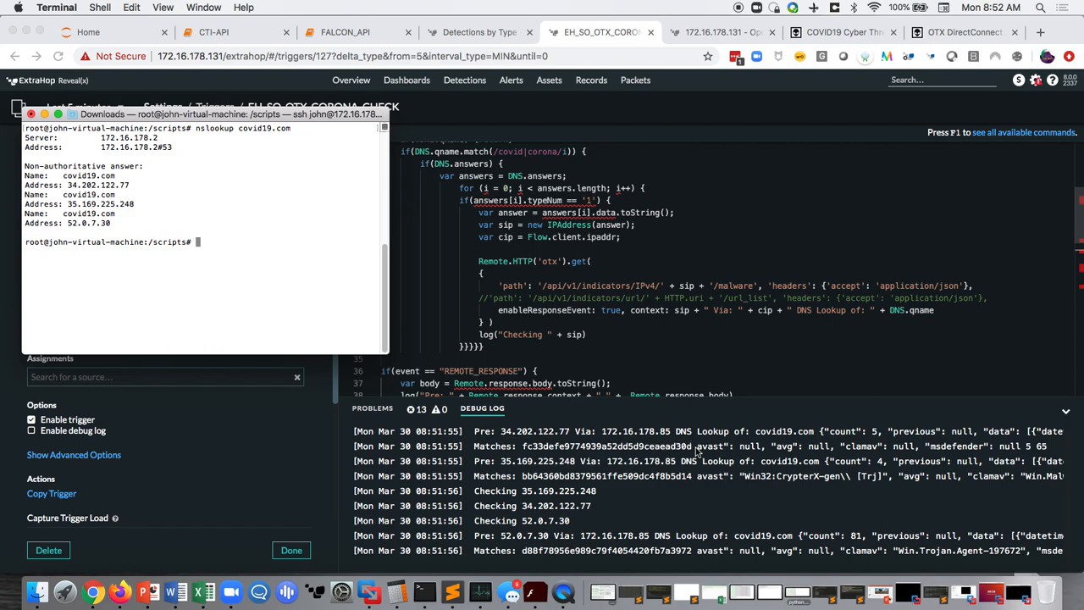
pyautogui.moveTo(877, 439)
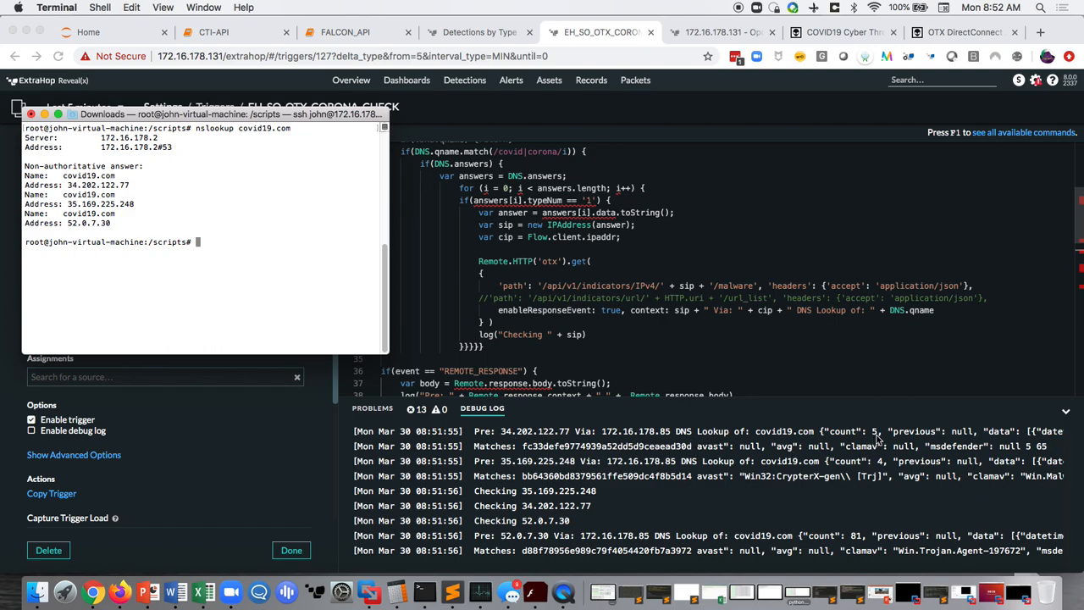
pyautogui.moveTo(1026, 451)
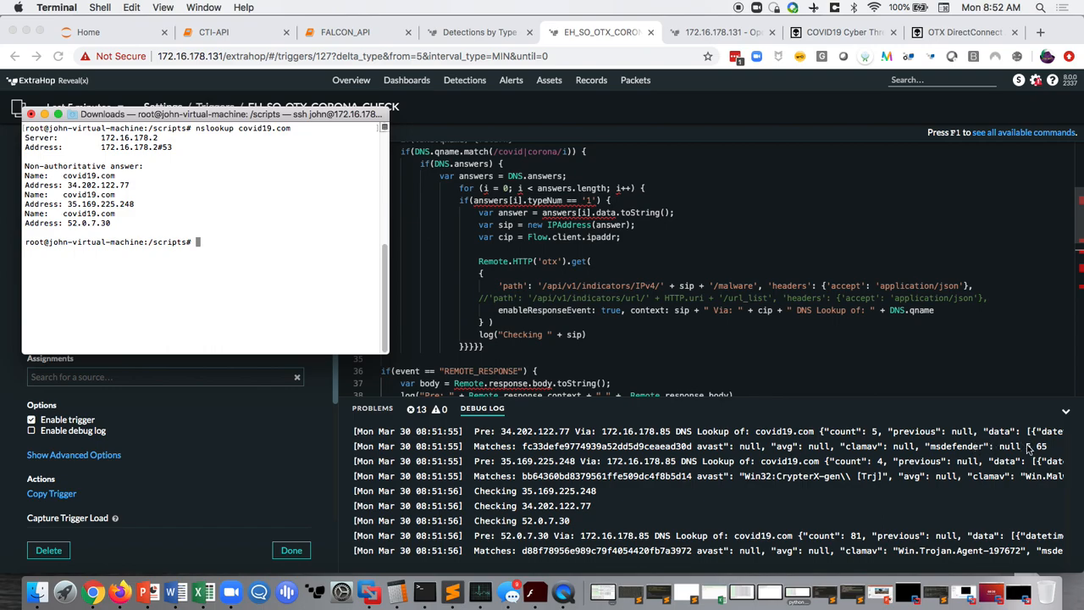
pyautogui.moveTo(835, 456)
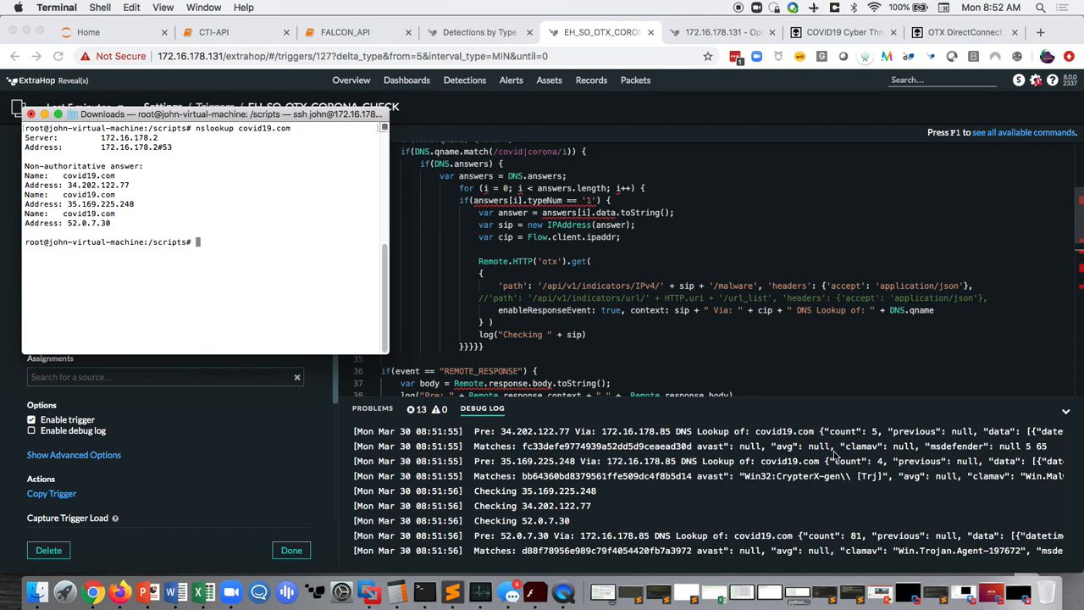
pyautogui.moveTo(850, 457)
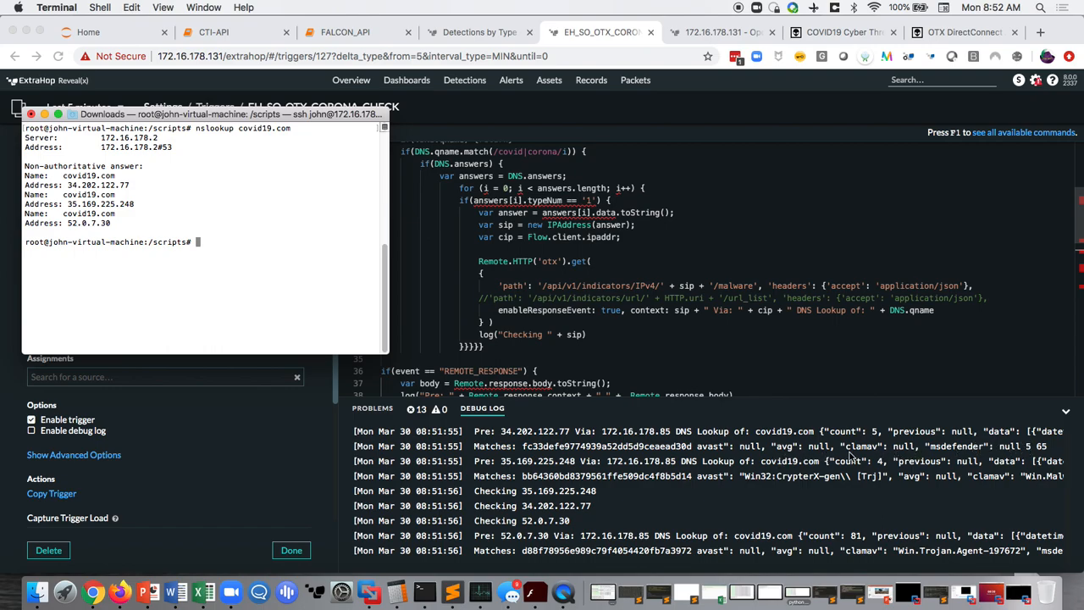
pyautogui.moveTo(908, 458)
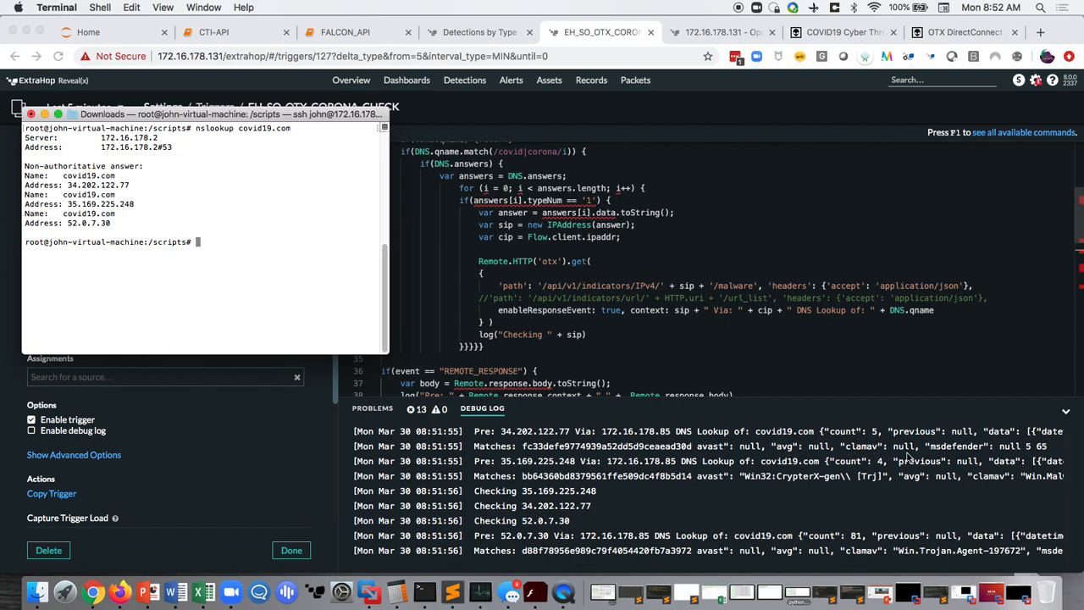
pyautogui.moveTo(908, 457)
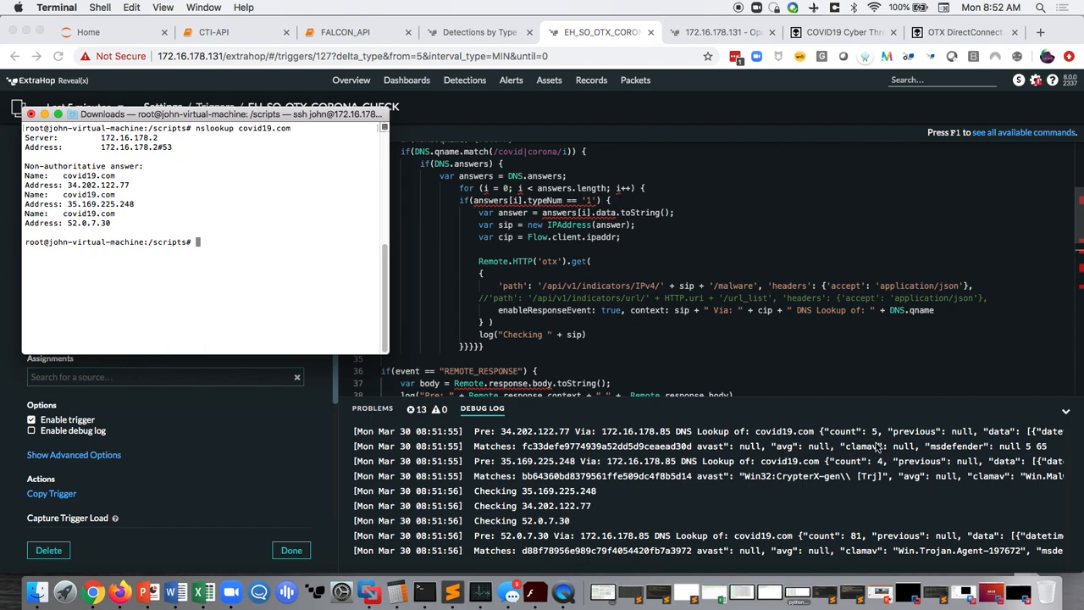
pyautogui.moveTo(881, 393)
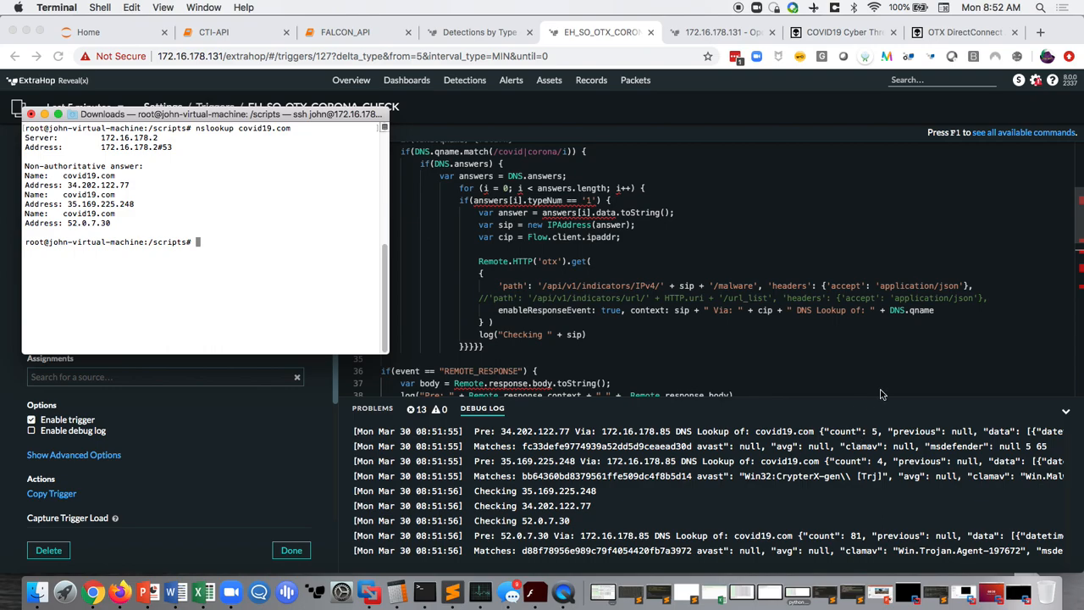
pyautogui.moveTo(911, 387)
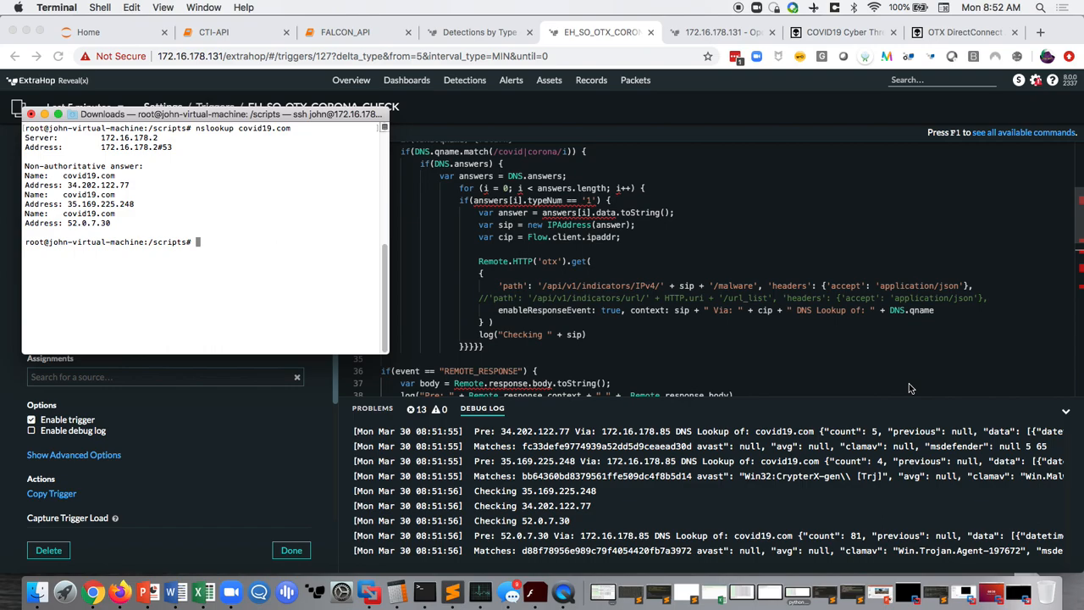
pyautogui.moveTo(877, 382)
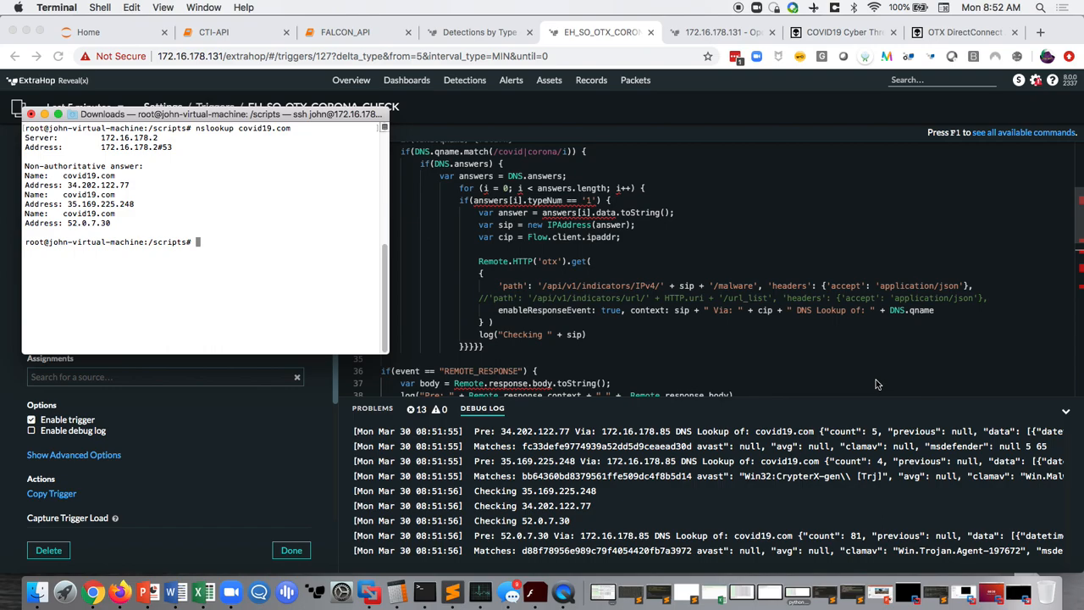
pyautogui.moveTo(891, 512)
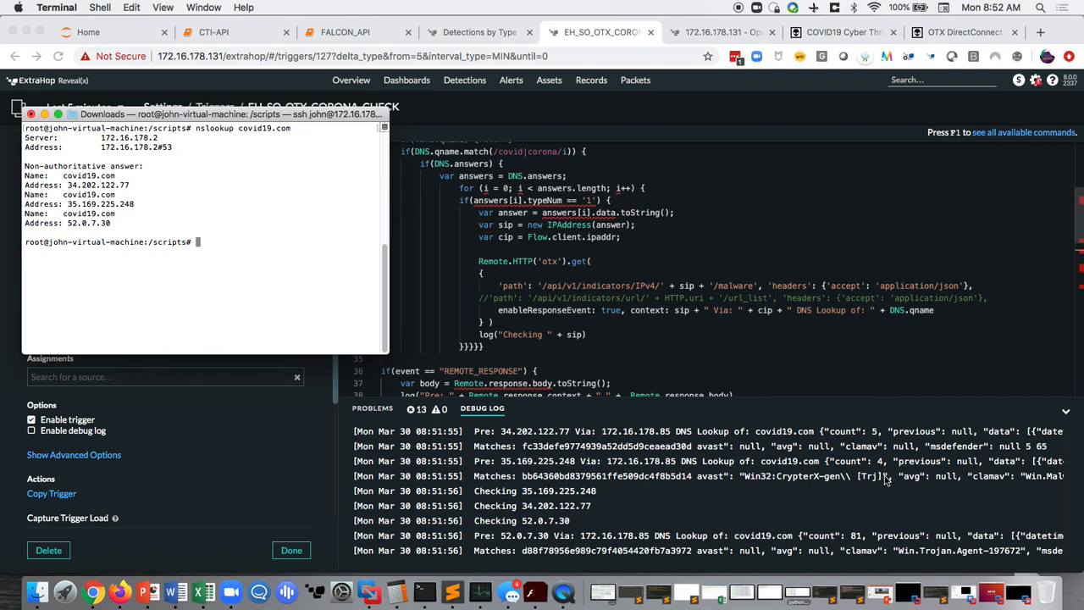
pyautogui.moveTo(630, 488)
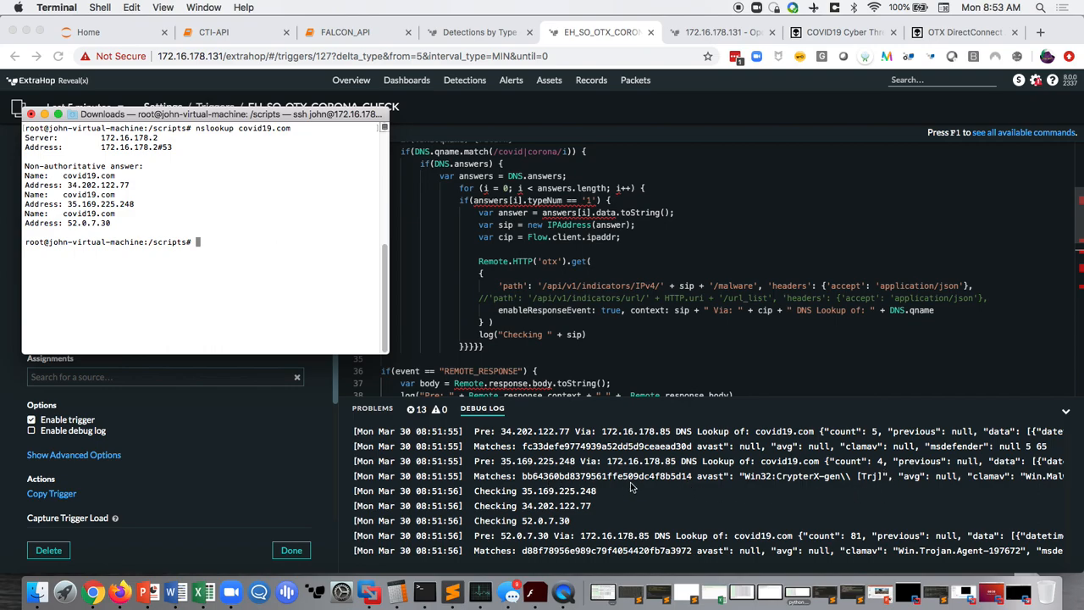
pyautogui.moveTo(803, 488)
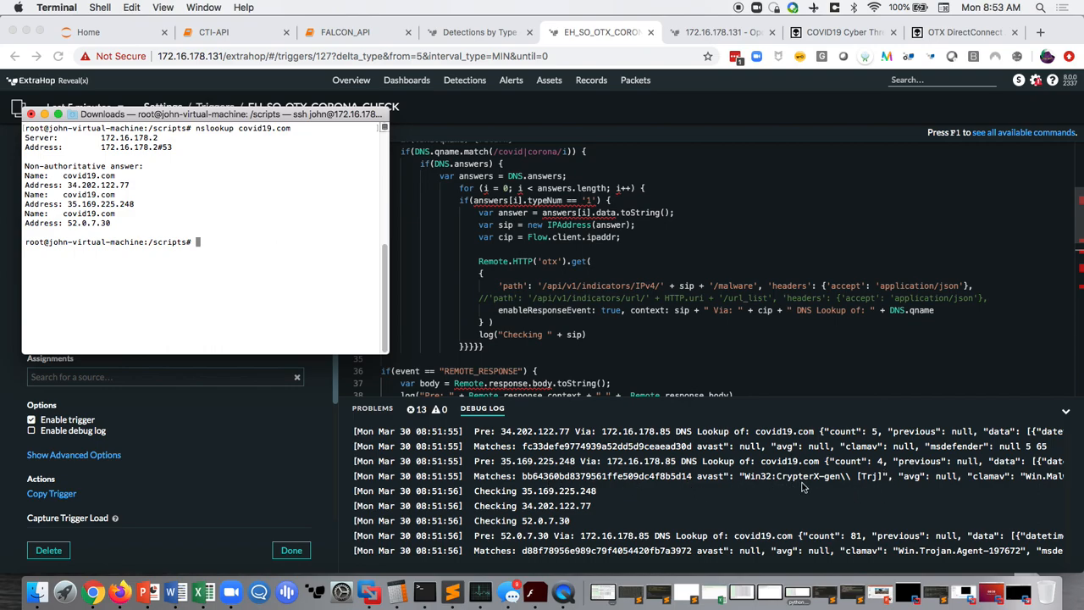
pyautogui.moveTo(821, 490)
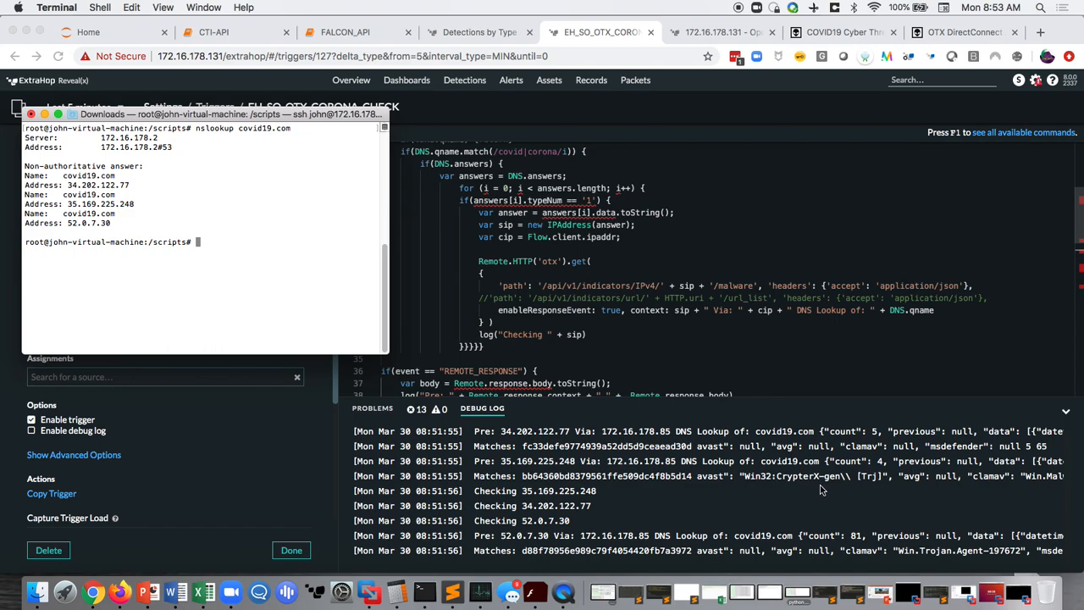
pyautogui.moveTo(816, 491)
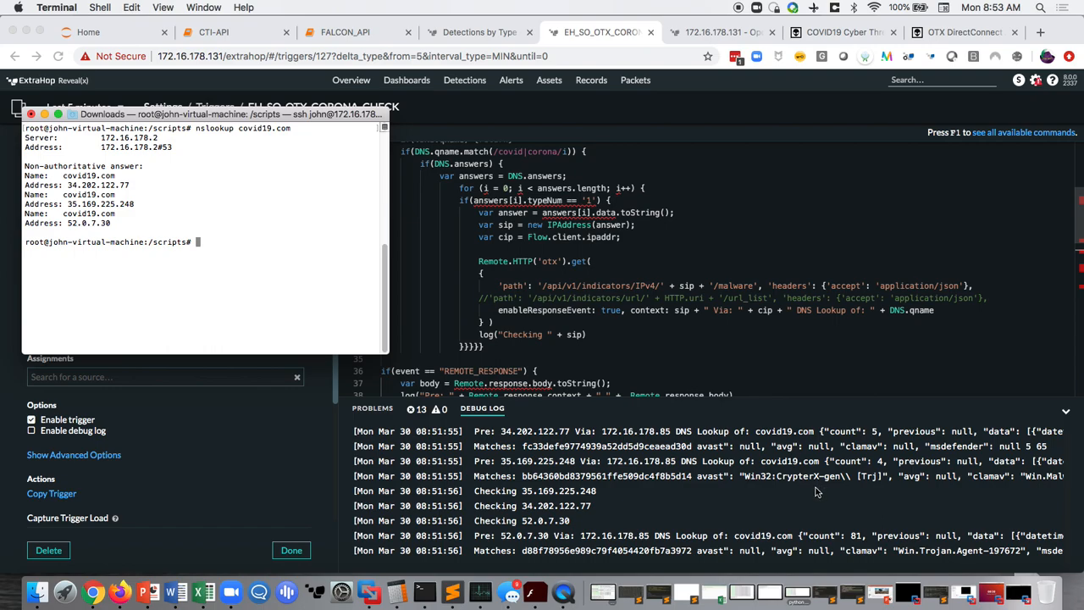
pyautogui.moveTo(1037, 495)
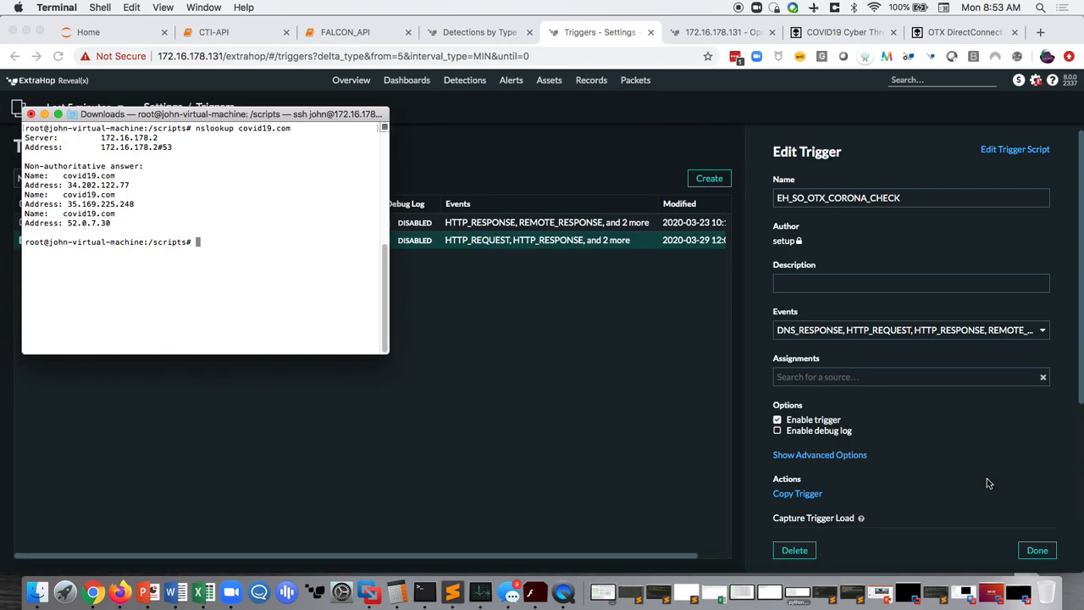
pyautogui.moveTo(1012, 166)
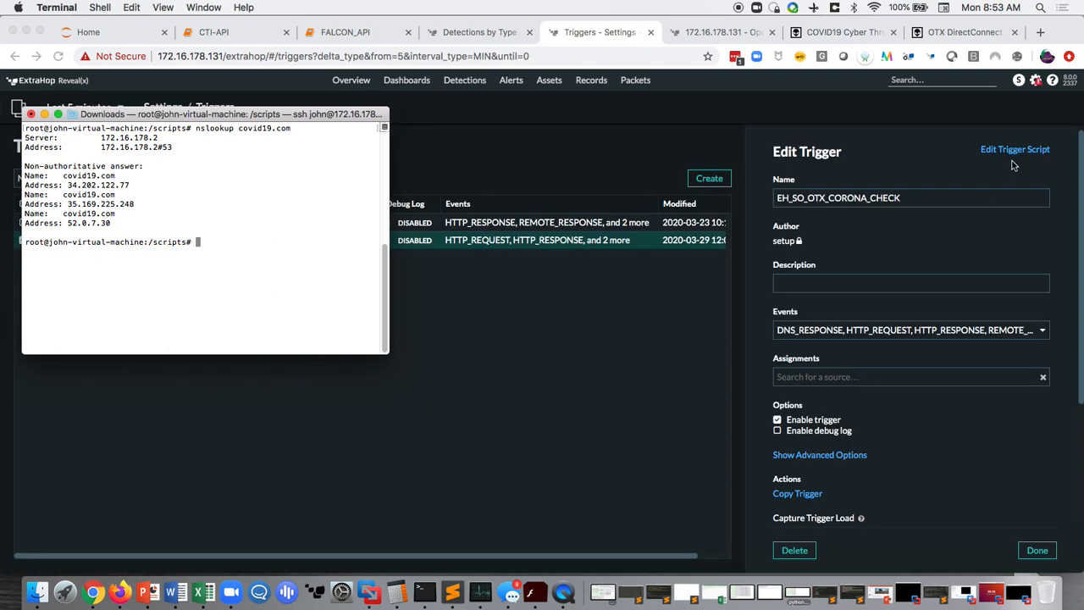
pyautogui.click(1015, 149)
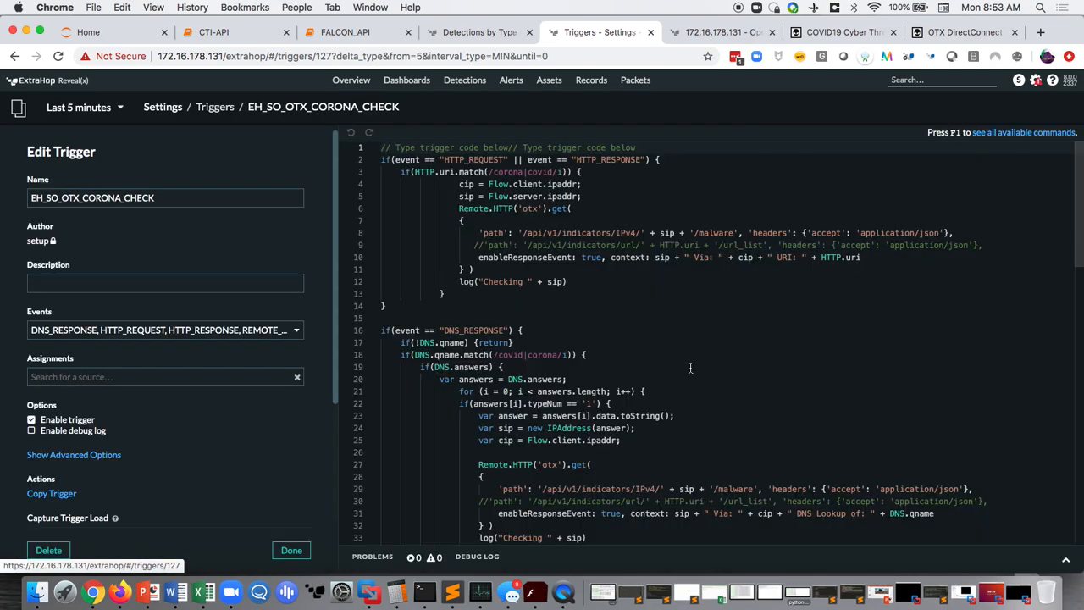
pyautogui.click(478, 556)
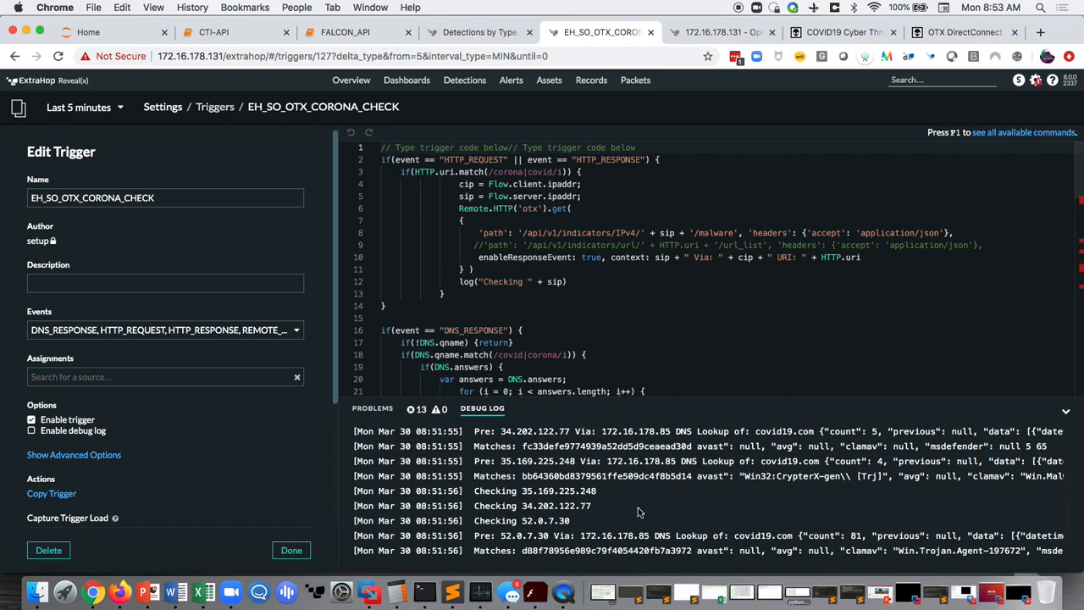
pyautogui.moveTo(652, 502)
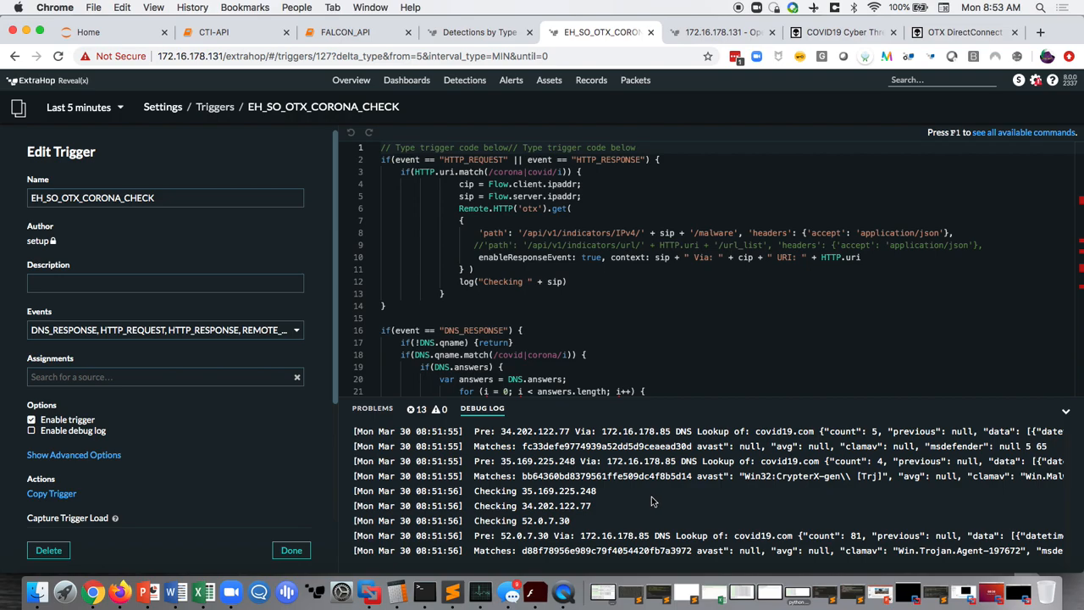
pyautogui.moveTo(780, 477)
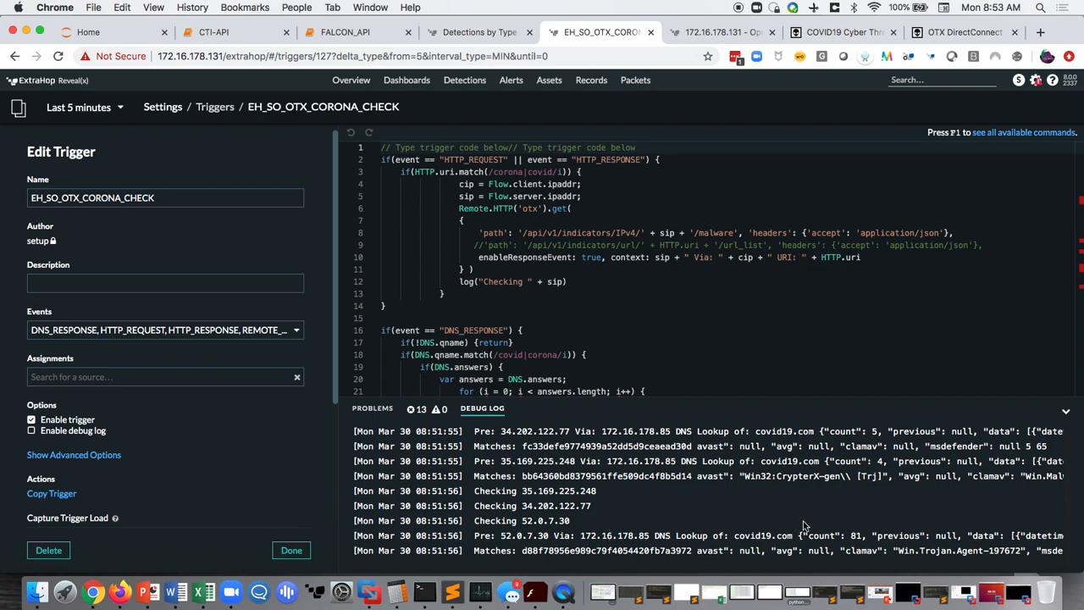
pyautogui.moveTo(836, 413)
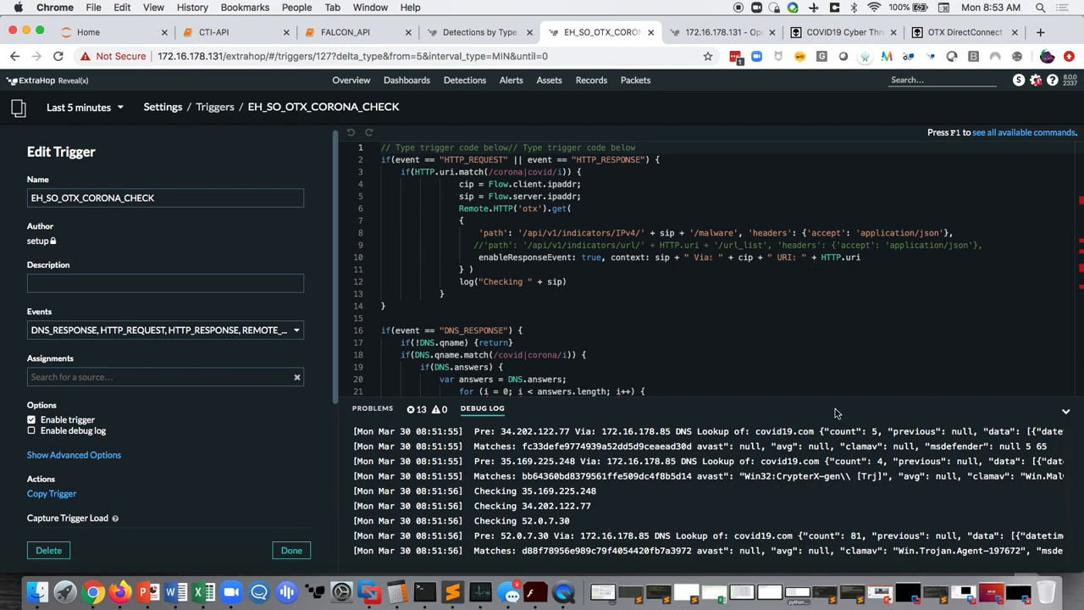
pyautogui.moveTo(825, 366)
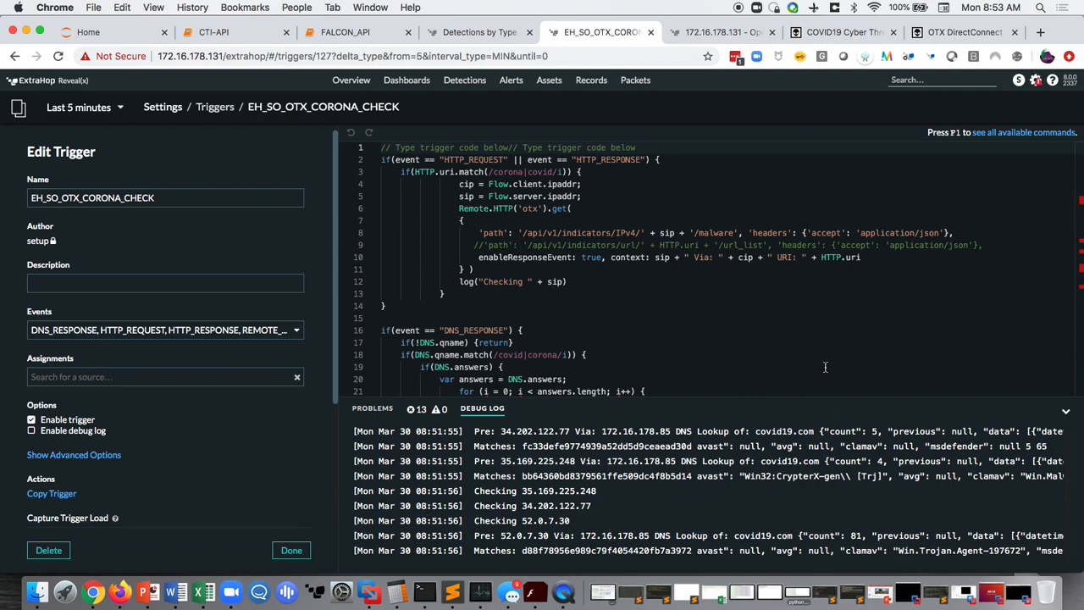
pyautogui.moveTo(898, 298)
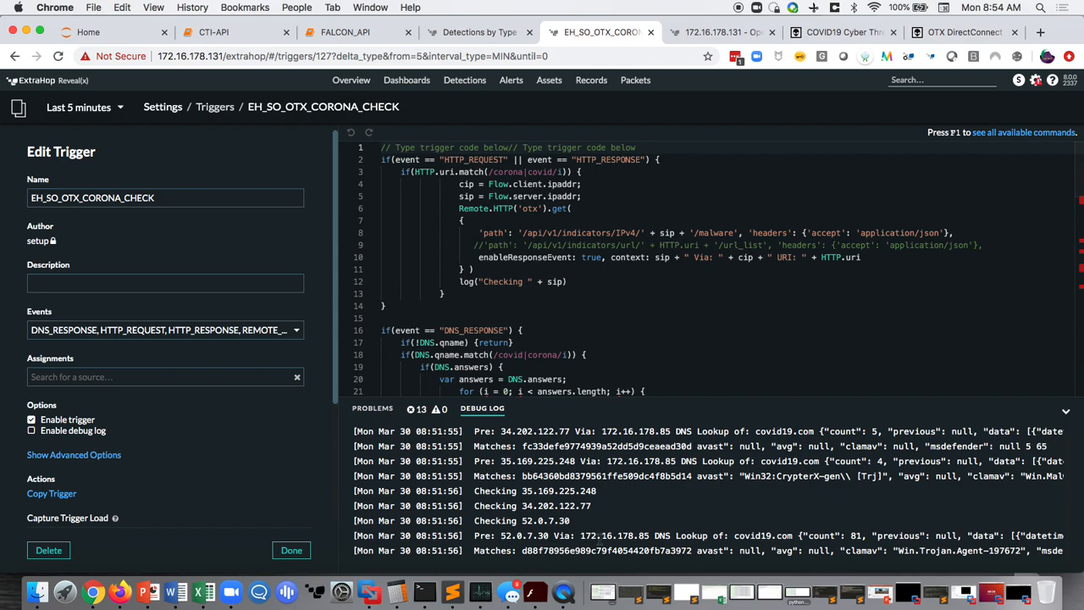
pyautogui.moveTo(424, 592)
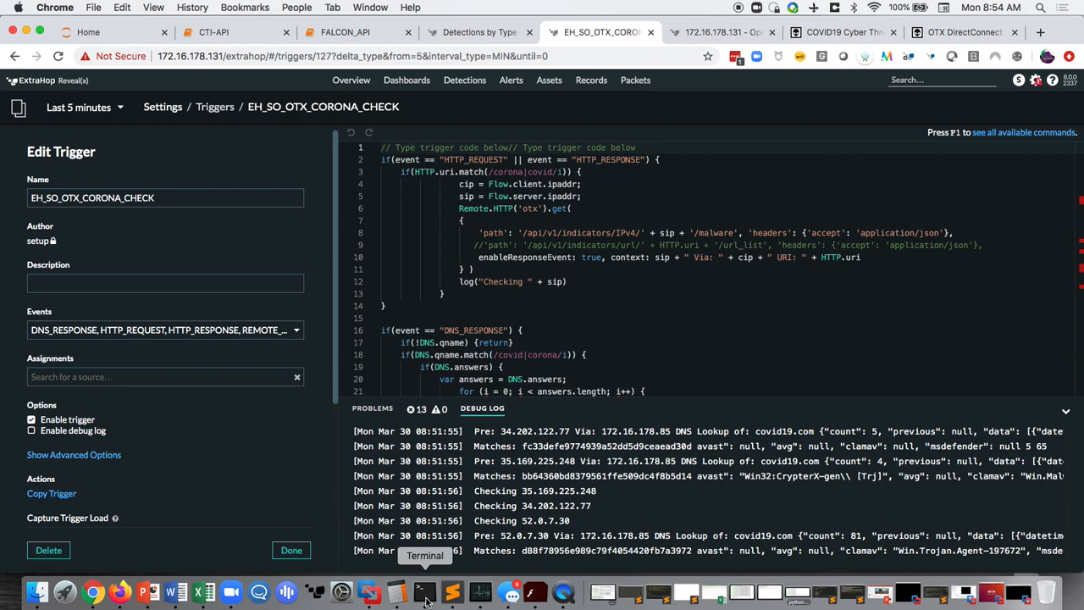
# Step: Bring the terminal forward and run nslookup coronavirus.com
pyautogui.click(424, 593)
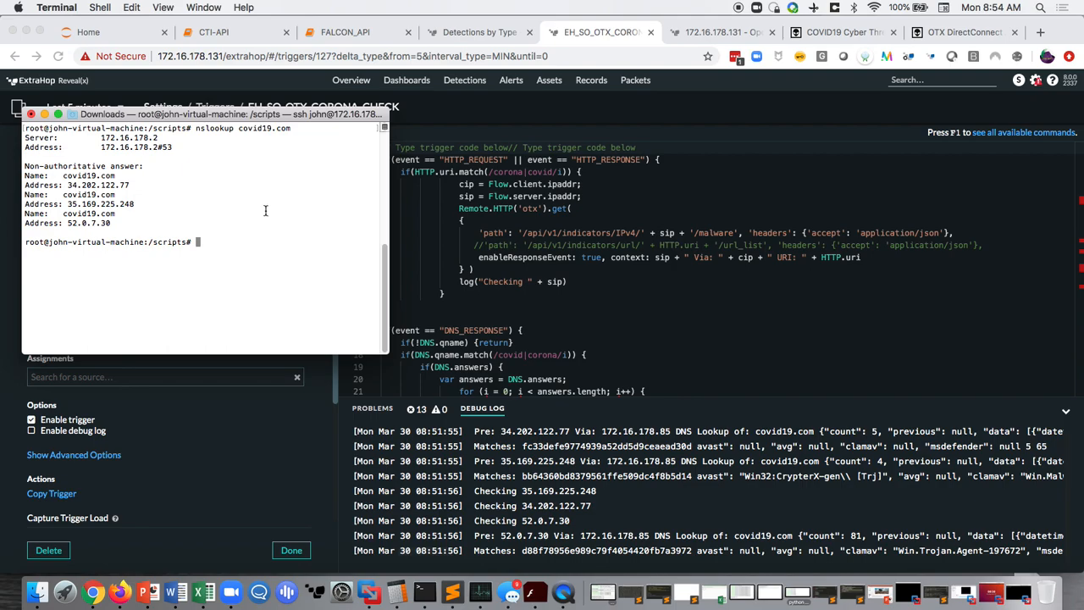
pyautogui.moveTo(273, 214)
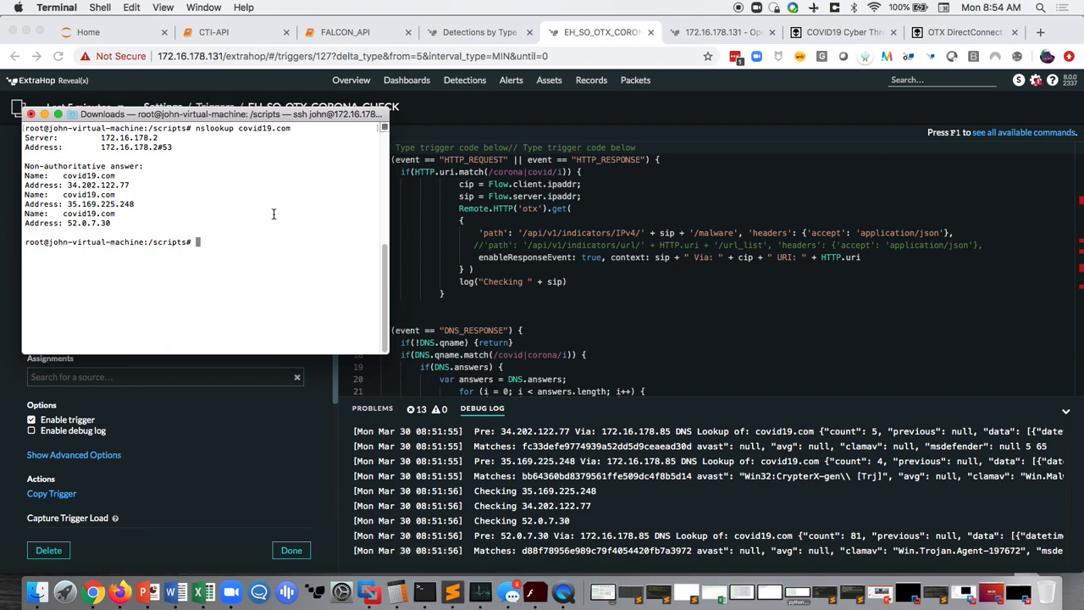
pyautogui.write('nslookup')
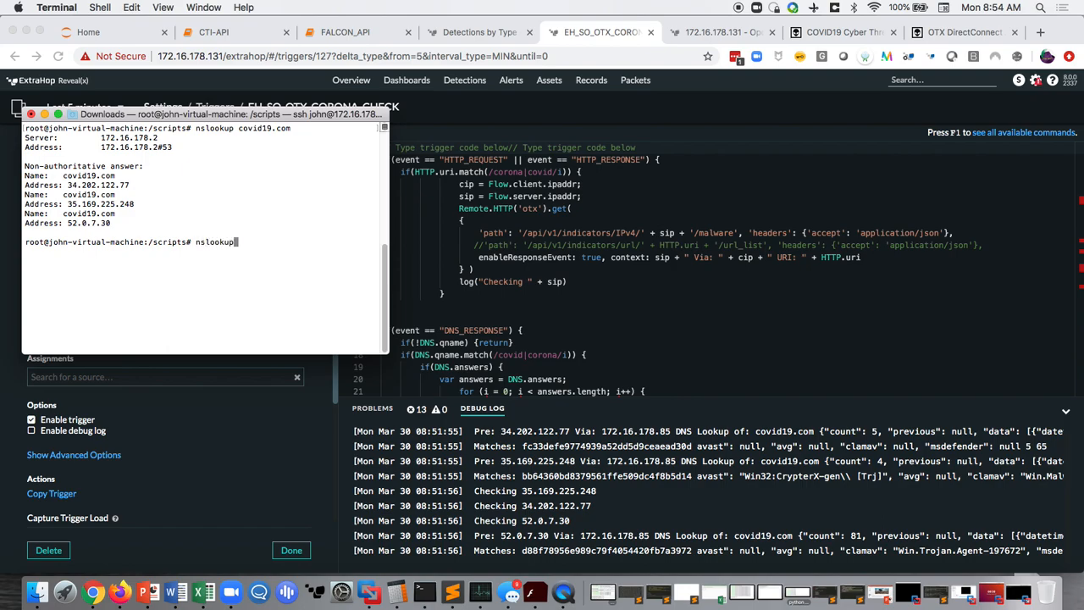
pyautogui.write('coronavirus.com')
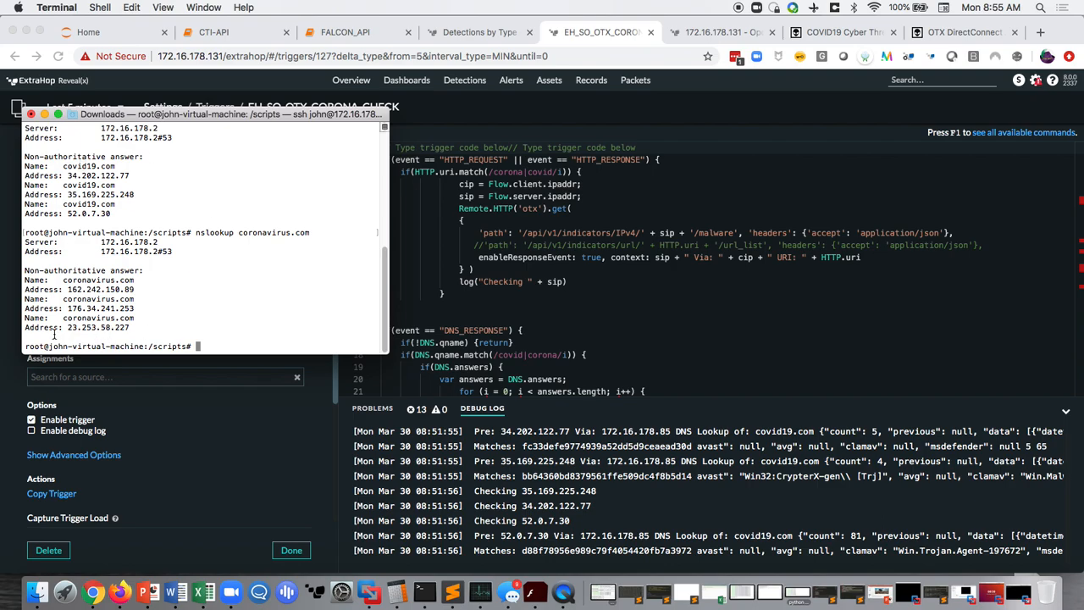
pyautogui.moveTo(287, 339)
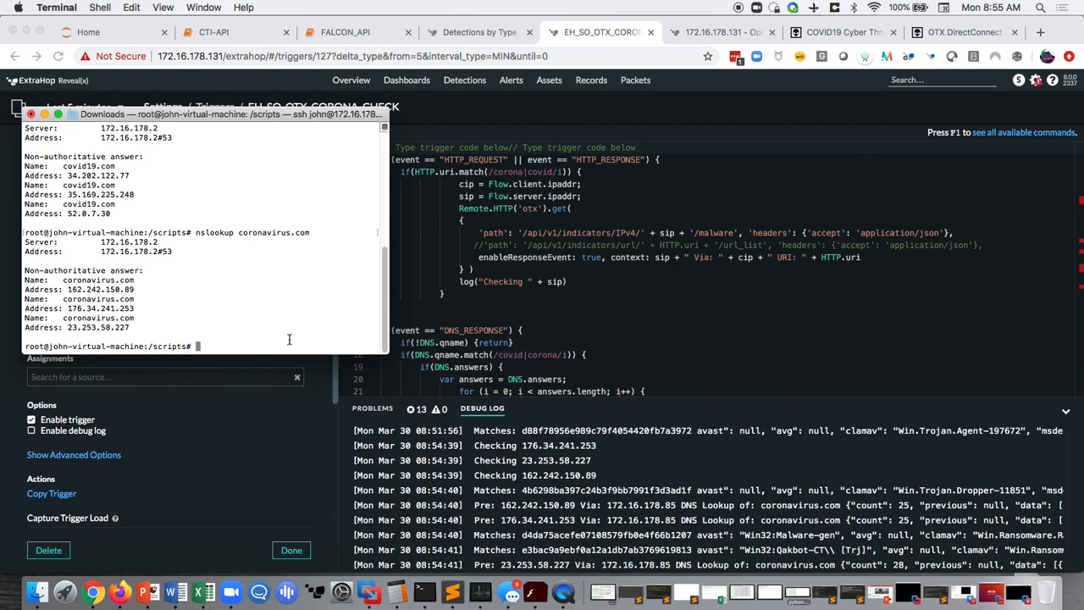
pyautogui.moveTo(562, 505)
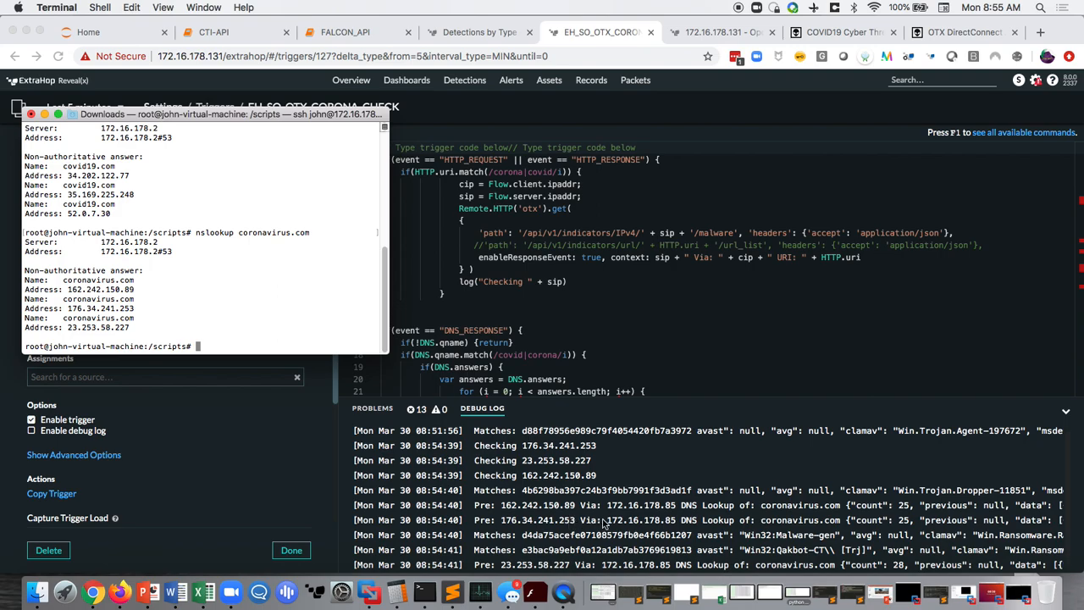
pyautogui.moveTo(889, 522)
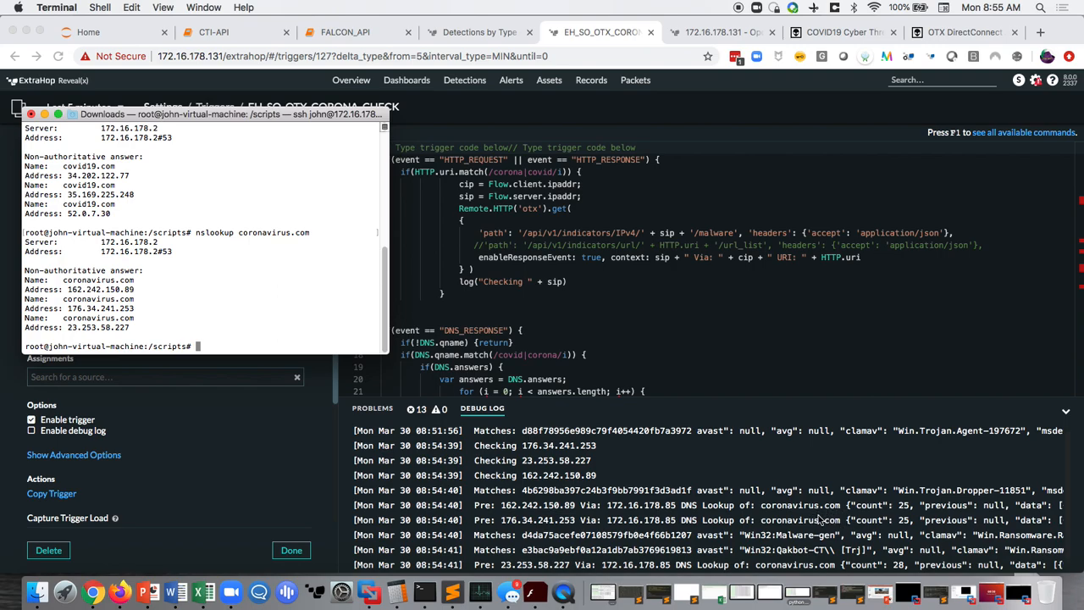
pyautogui.moveTo(897, 505)
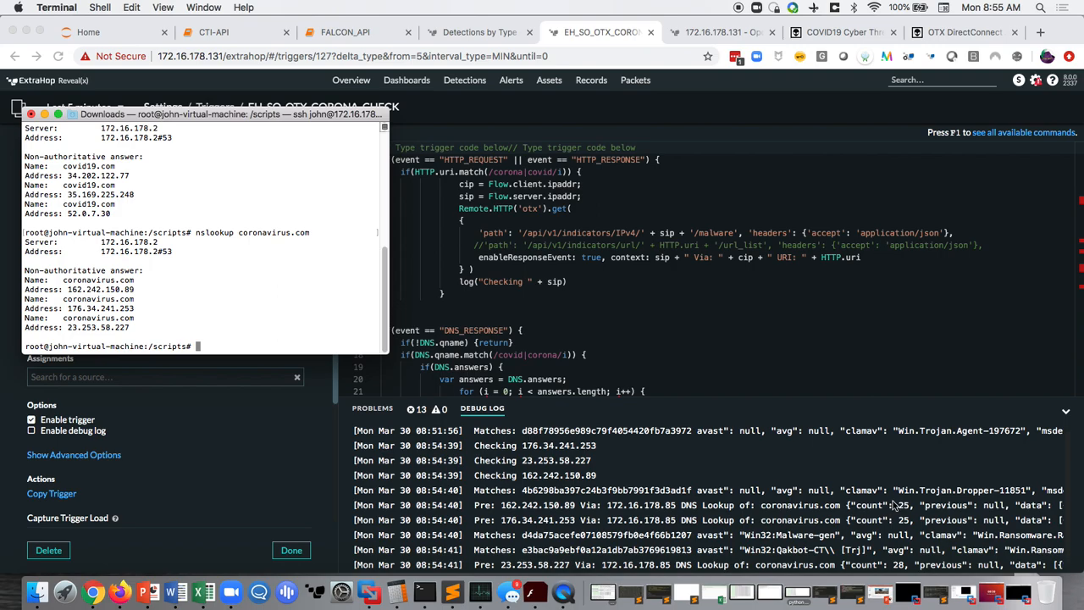
pyautogui.moveTo(973, 505)
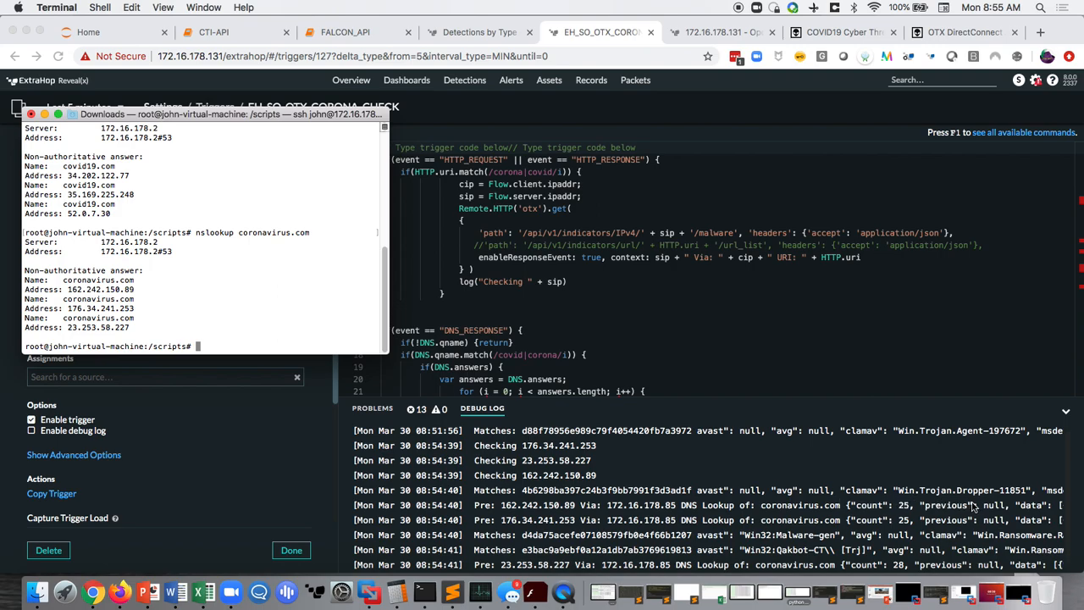
pyautogui.moveTo(974, 506)
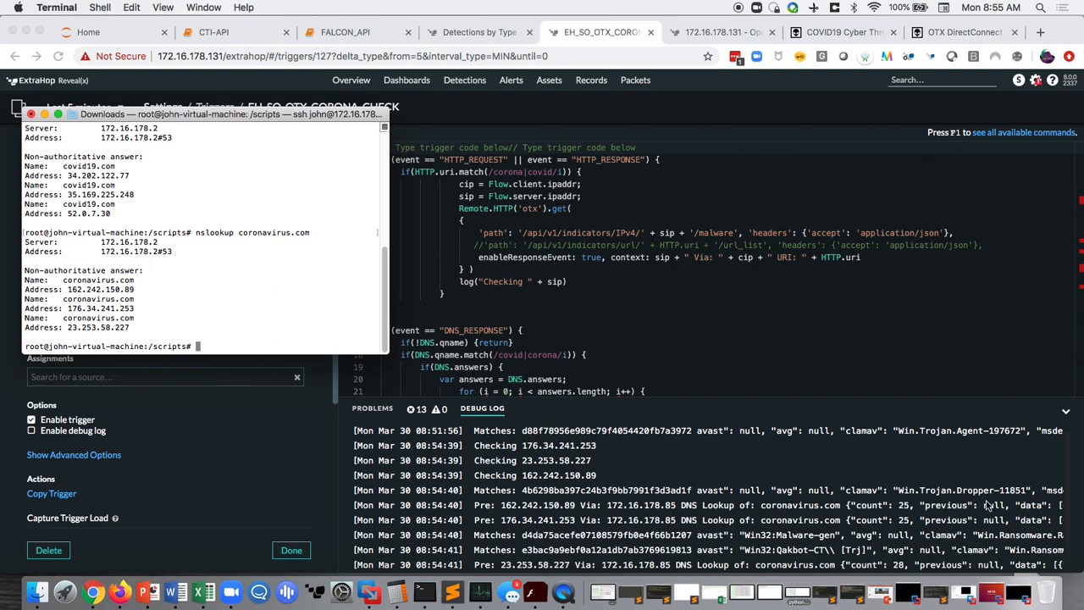
pyautogui.moveTo(837, 505)
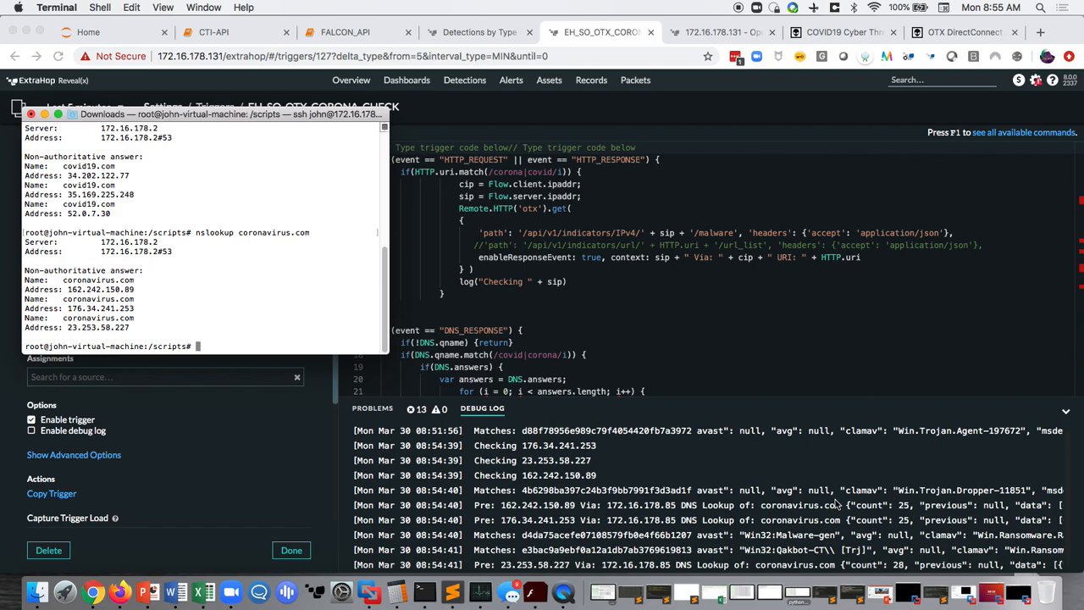
pyautogui.moveTo(778, 557)
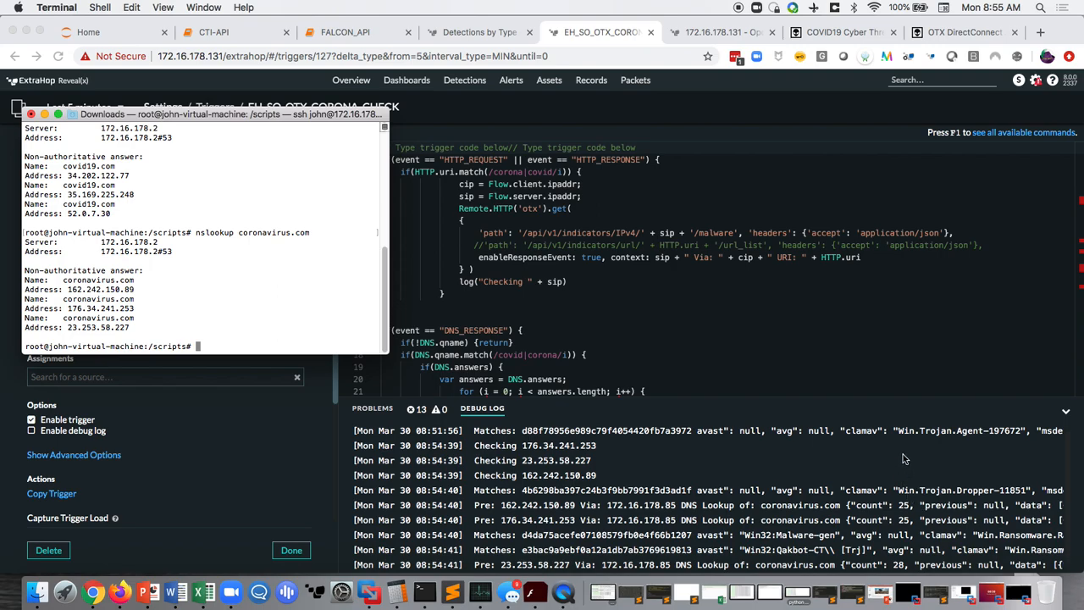
pyautogui.moveTo(742, 546)
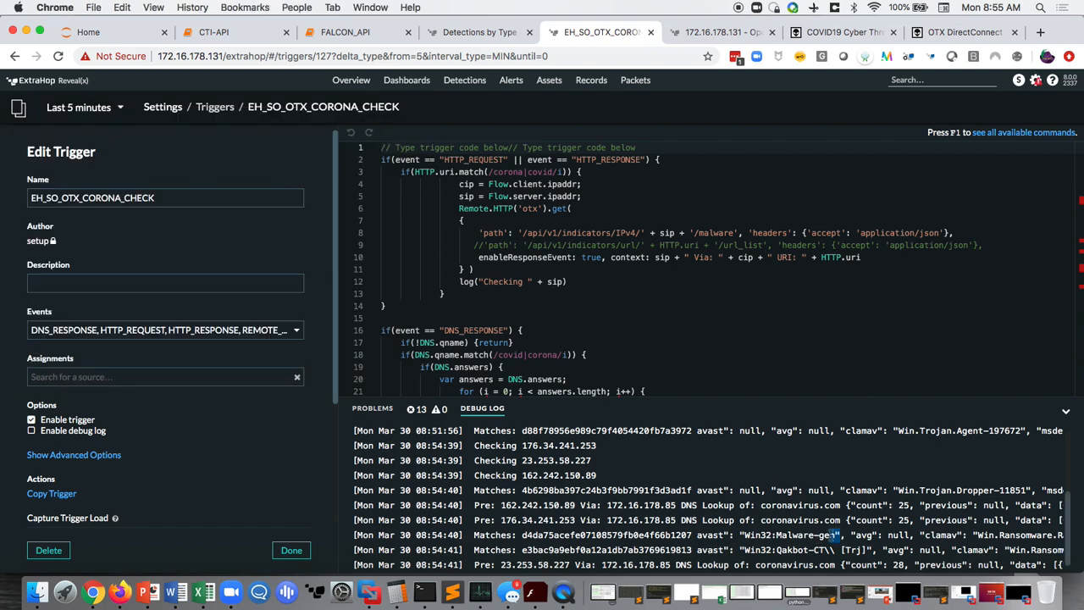
pyautogui.doubleClick(789, 535)
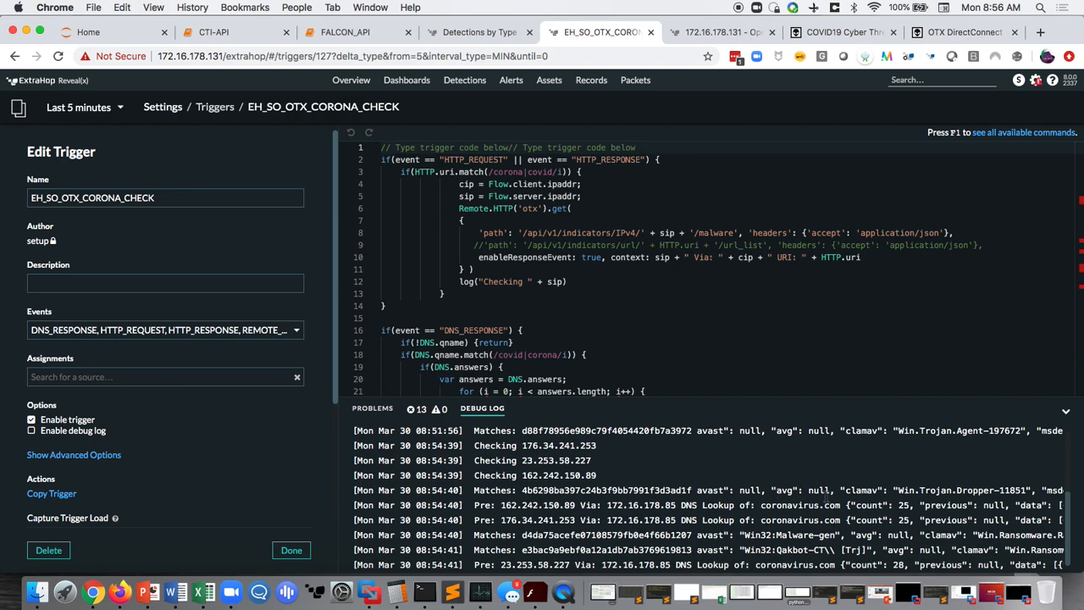
pyautogui.moveTo(715, 483)
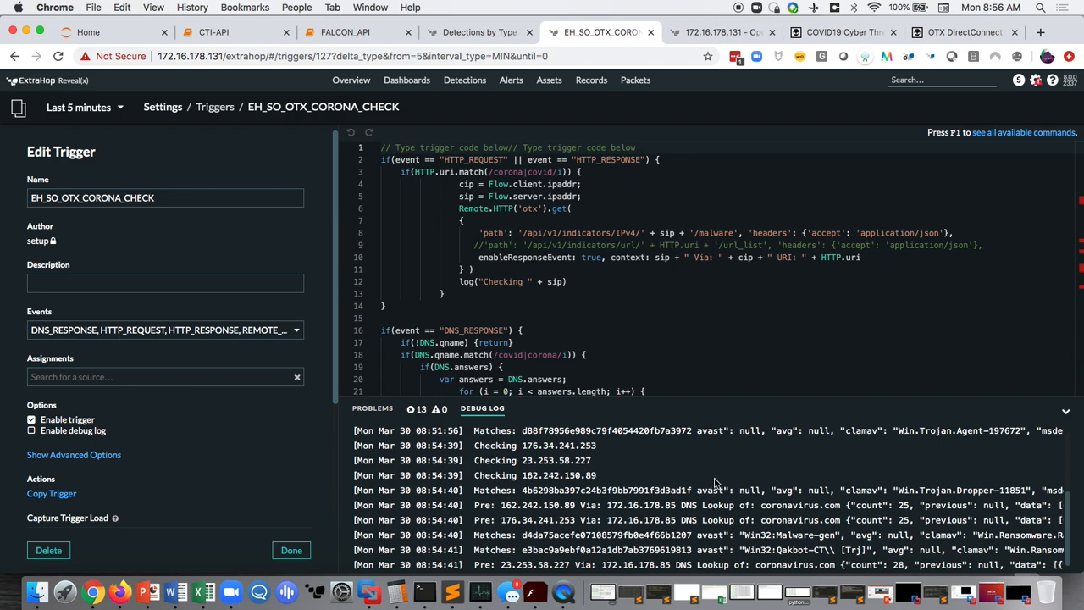
pyautogui.moveTo(906, 517)
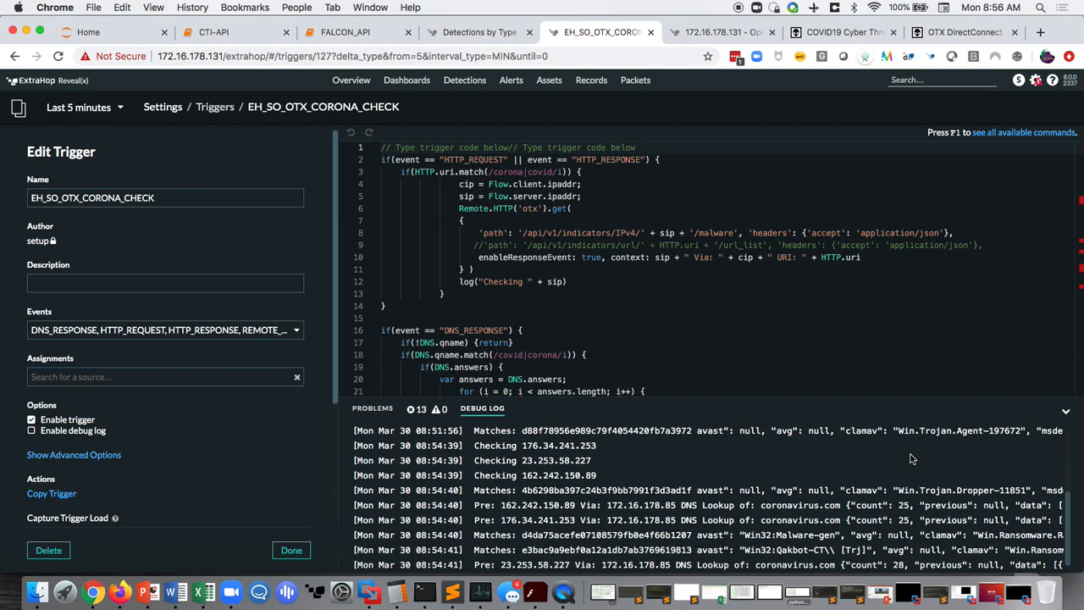
pyautogui.moveTo(913, 458)
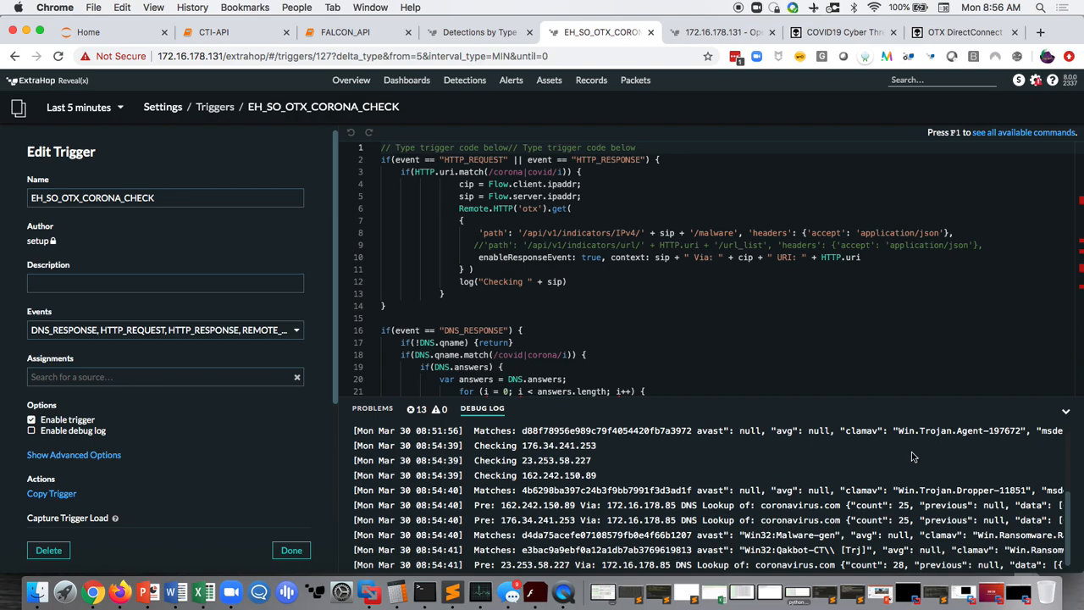